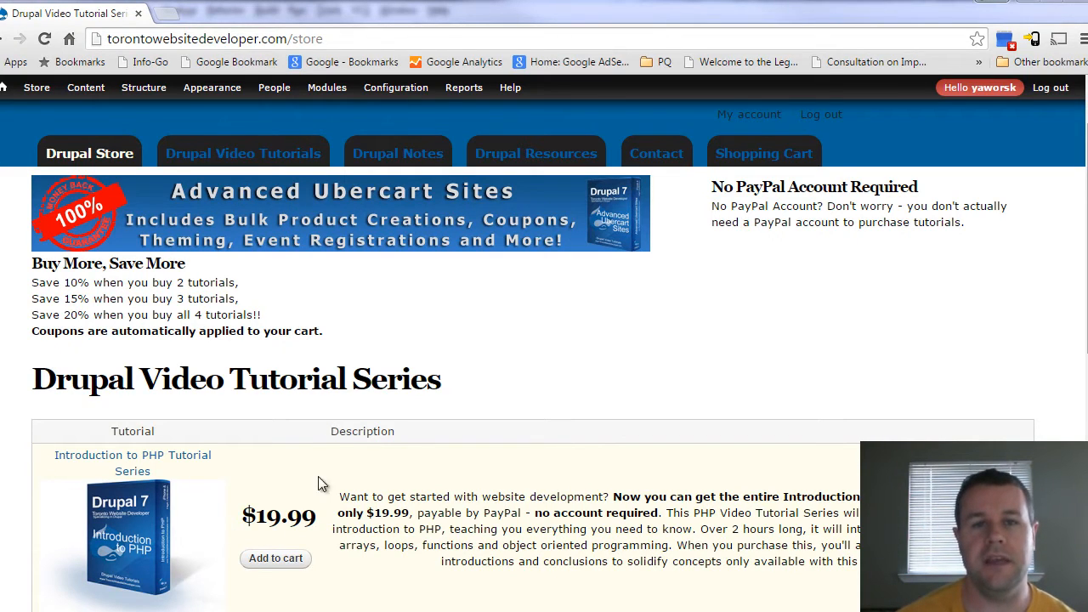
mouse_move(309, 451)
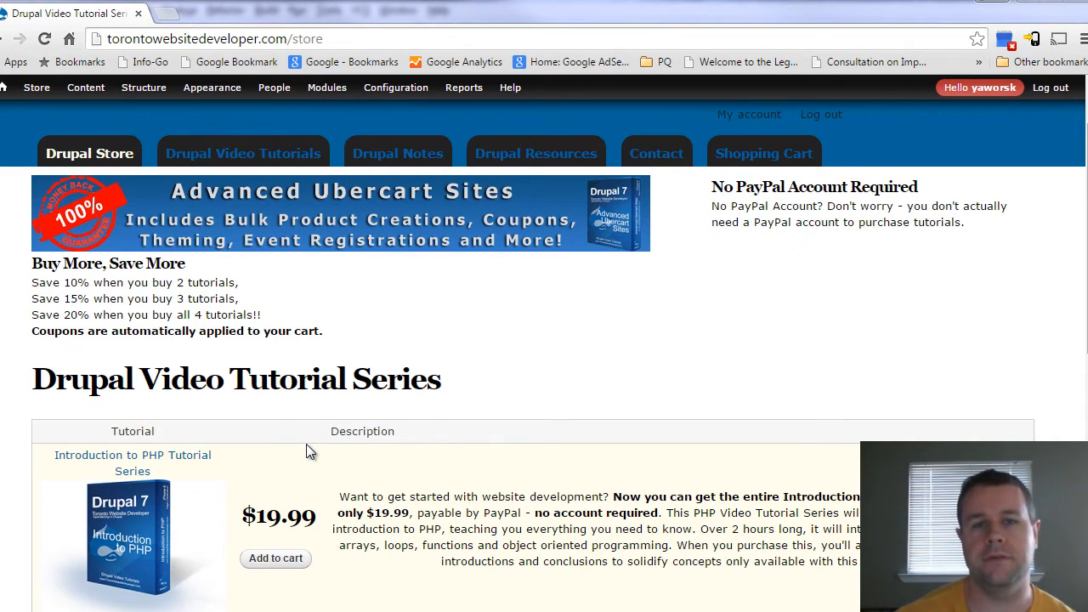
mouse_move(323, 452)
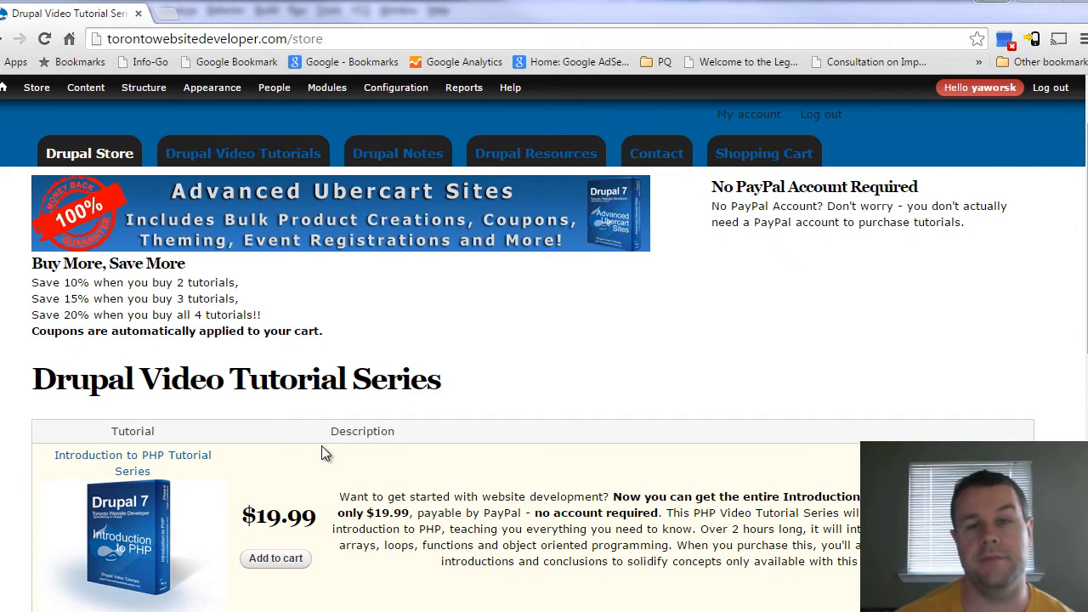
mouse_move(115, 3)
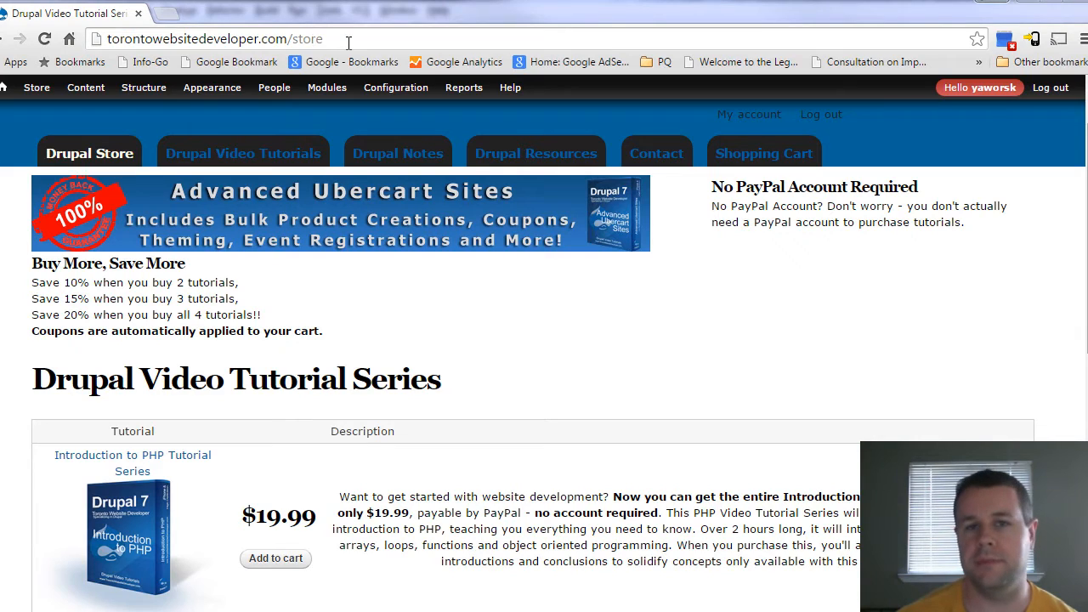
- Review strings.xml and dimens.xml, then switch back to MainActivity.java
click(143, 89)
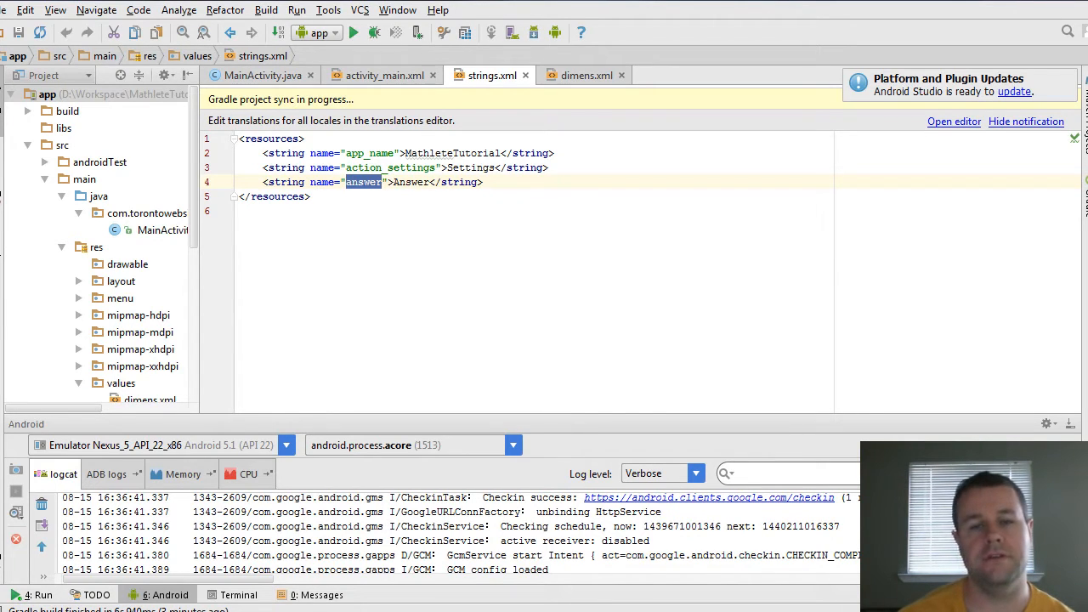
click(585, 75)
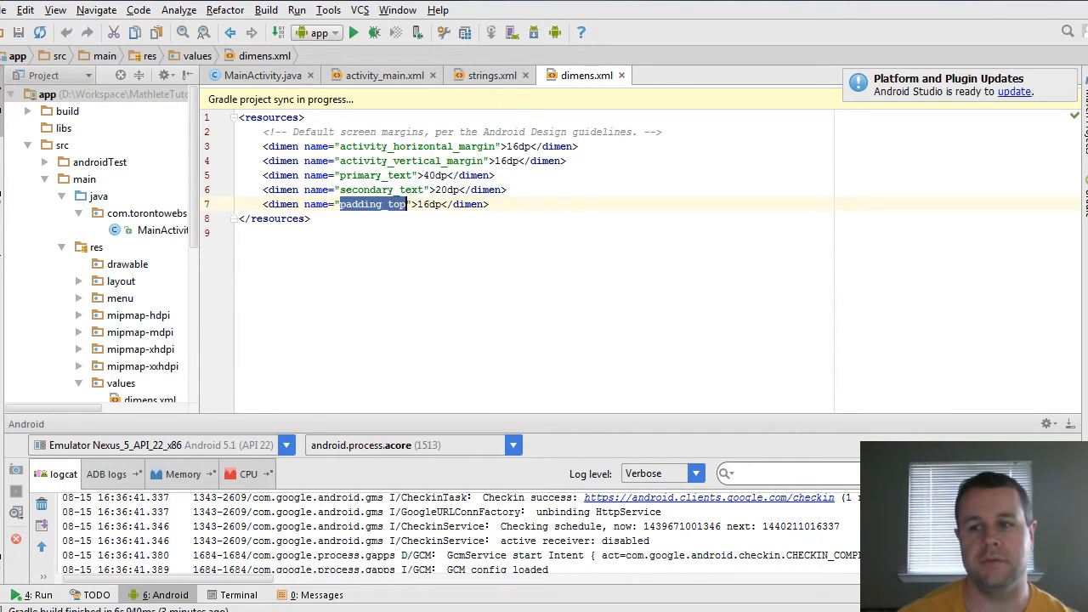
click(258, 75)
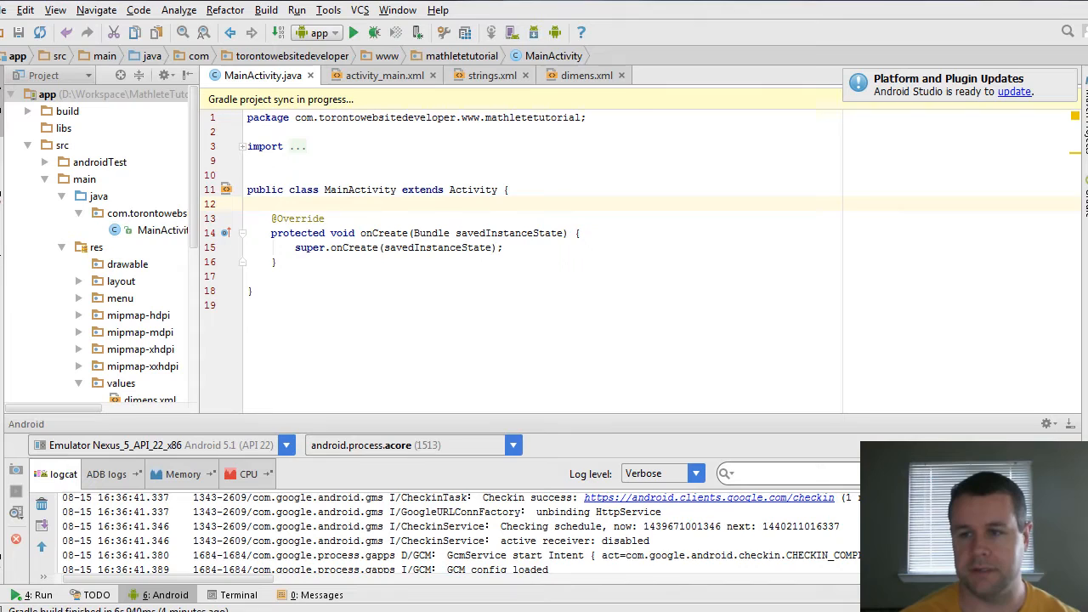
- Declare private EditText answerView and TextView highScoreView, currentScoreView, equation fields
text(private EditText answerView;)
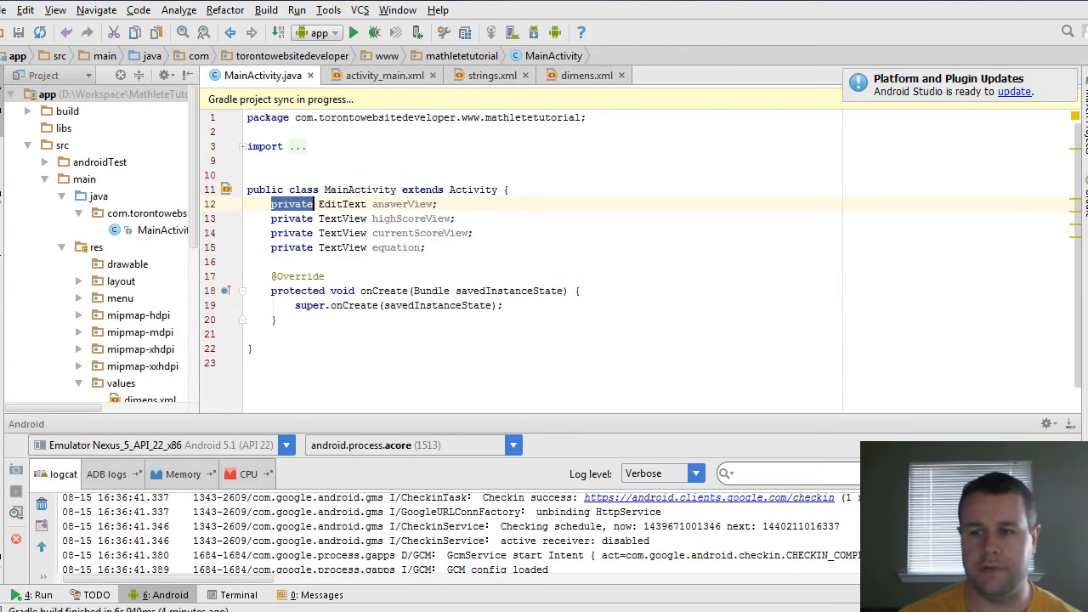
double_click(342, 204)
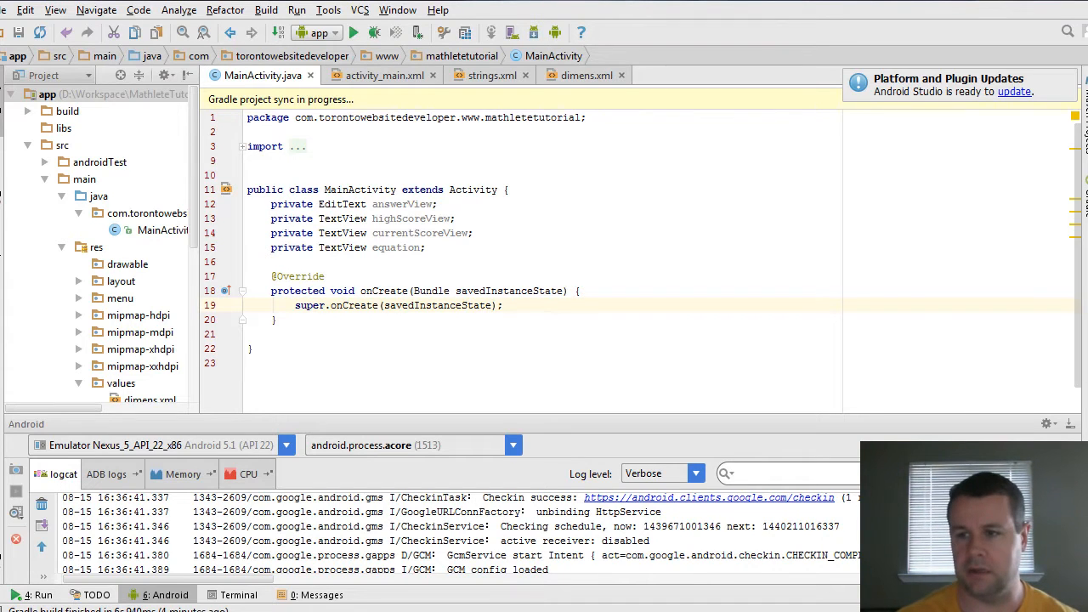
- Add setContentView(R.layout.activity_main) after super.onCreate in onCreate
text(setContentView(R.layout.activity_mathlete);)
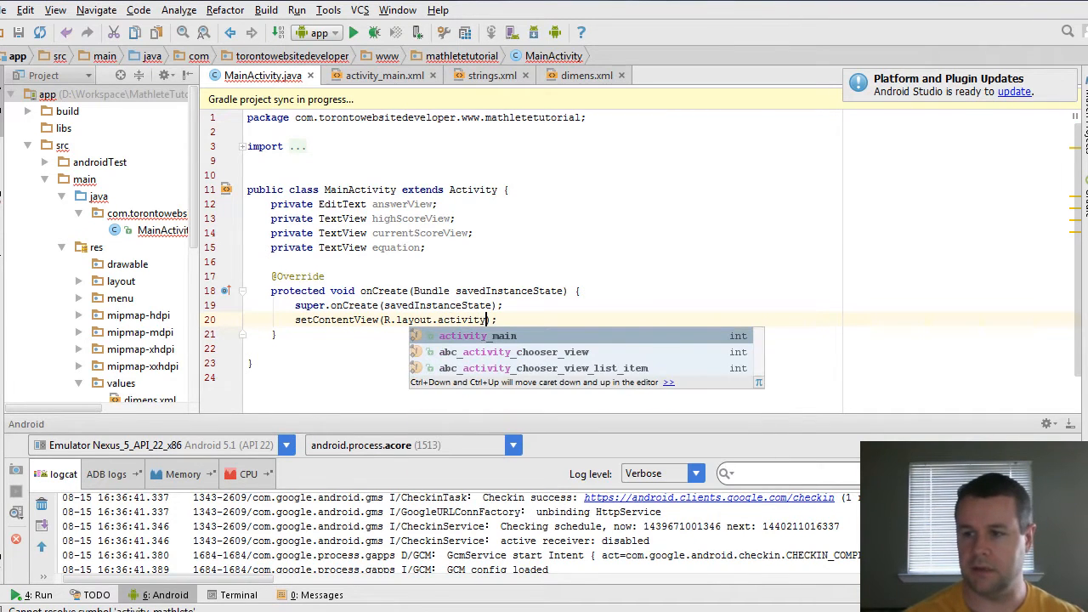
key(Enter)
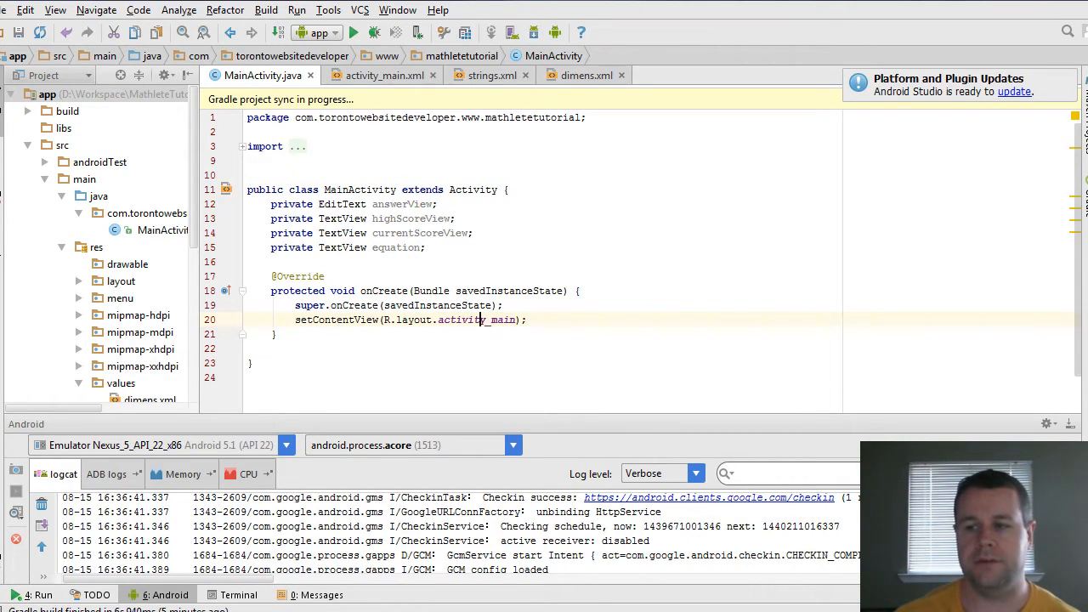
double_click(472, 320)
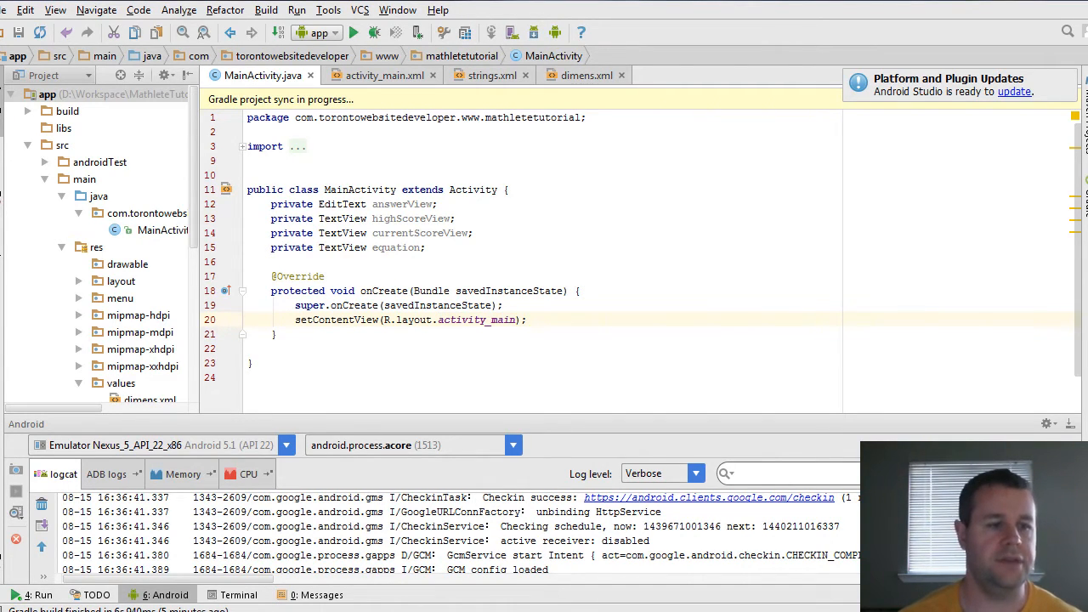
double_click(473, 188)
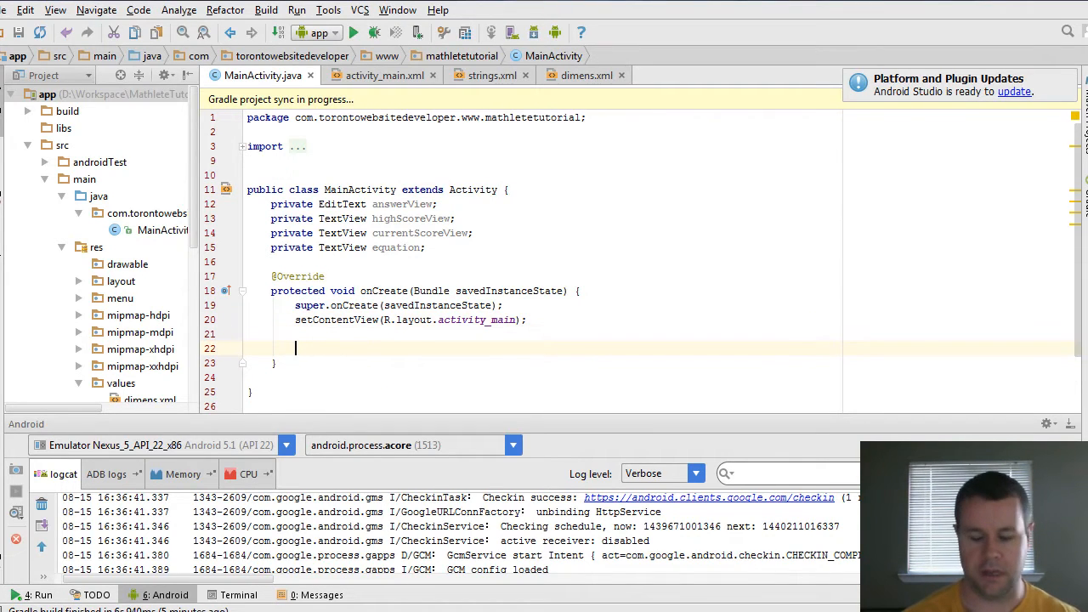
- Under an //initialize views comment, bind equation = (TextView) findViewById(R.id.equation)
text(//intiial)
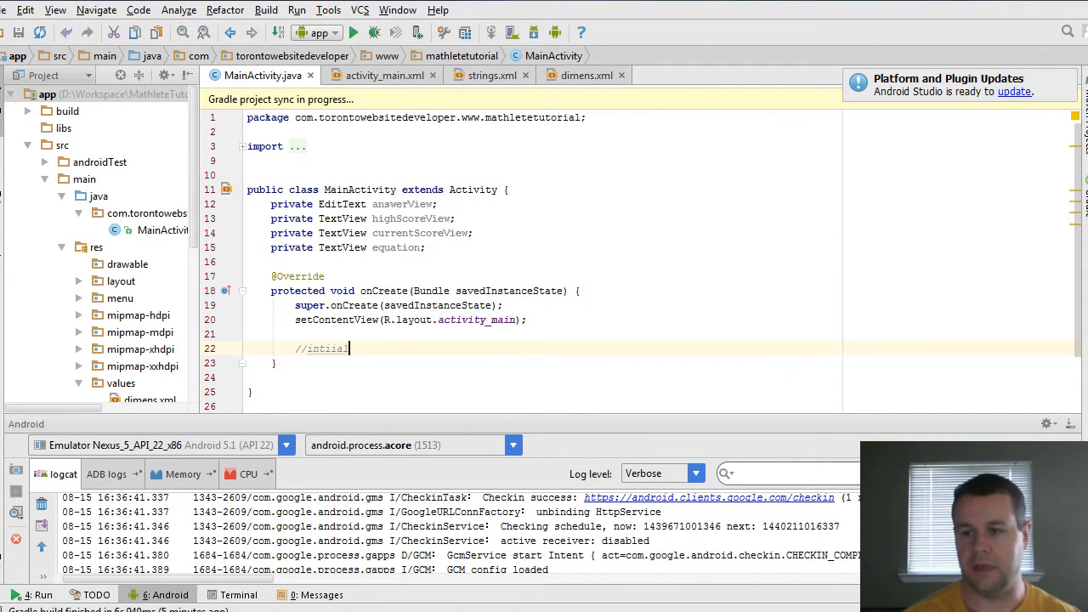
text(initials)
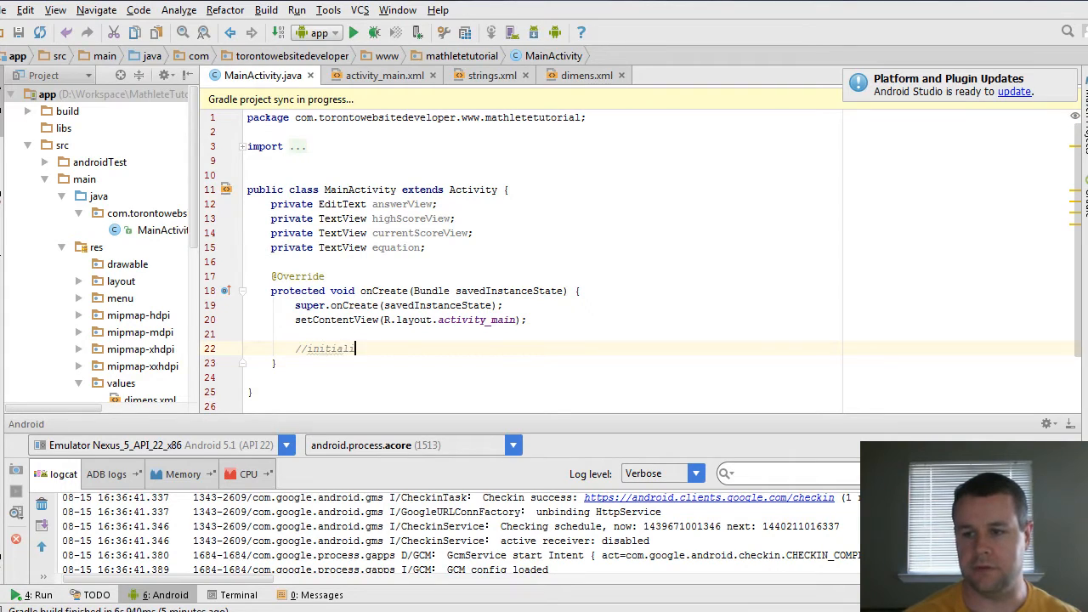
text(ze views)
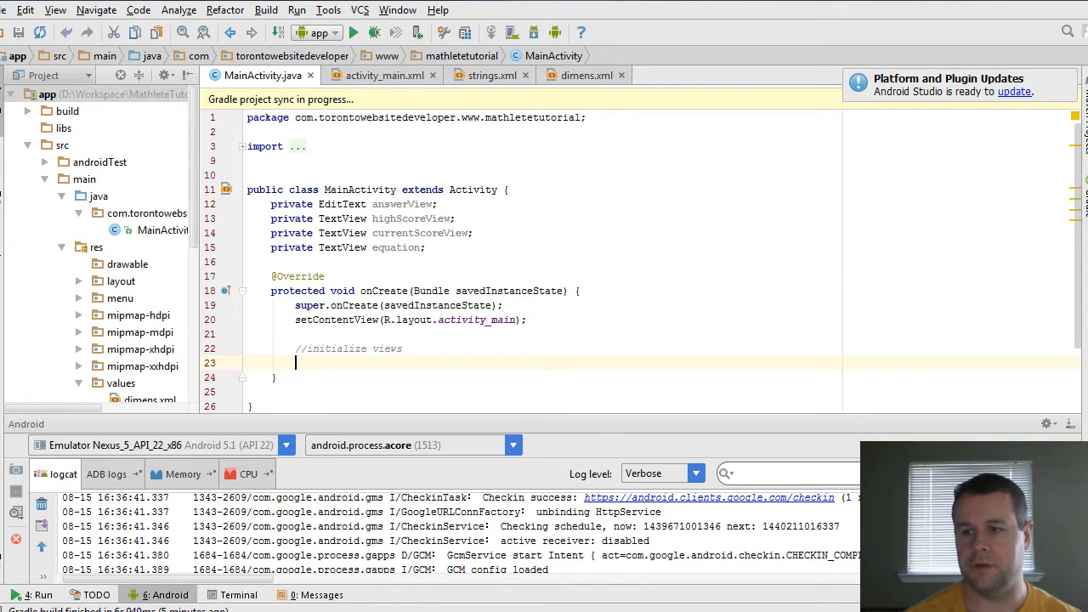
text(equation)
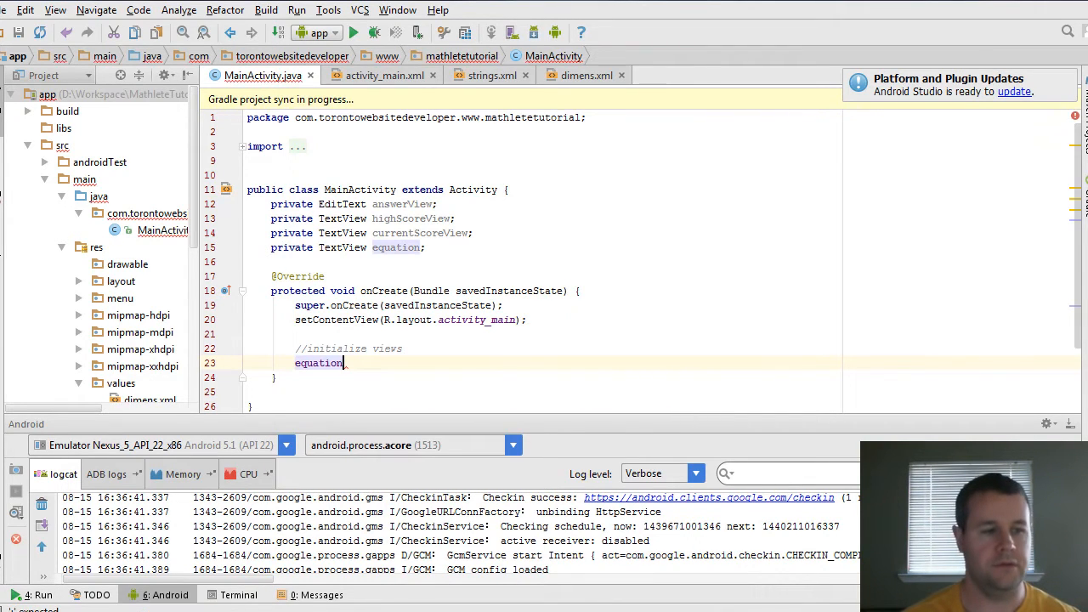
text(=)
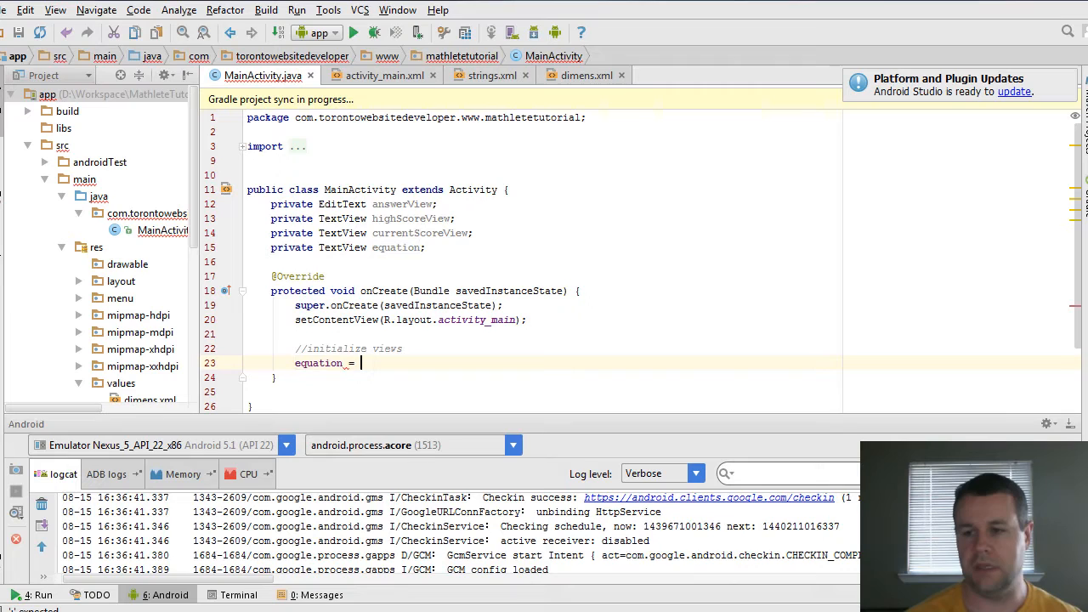
text((Tex)
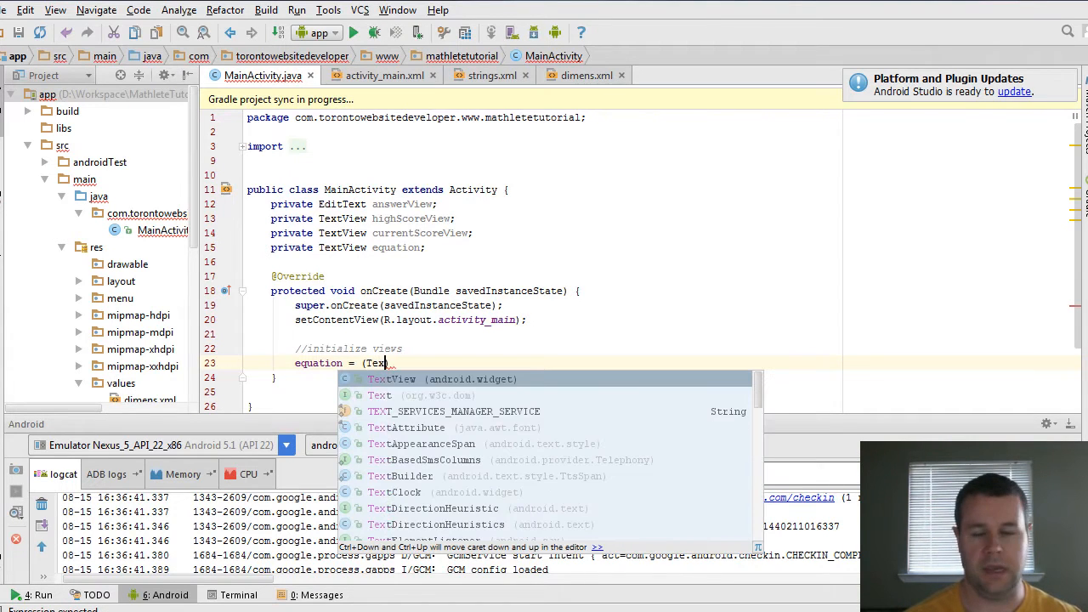
click(391, 378)
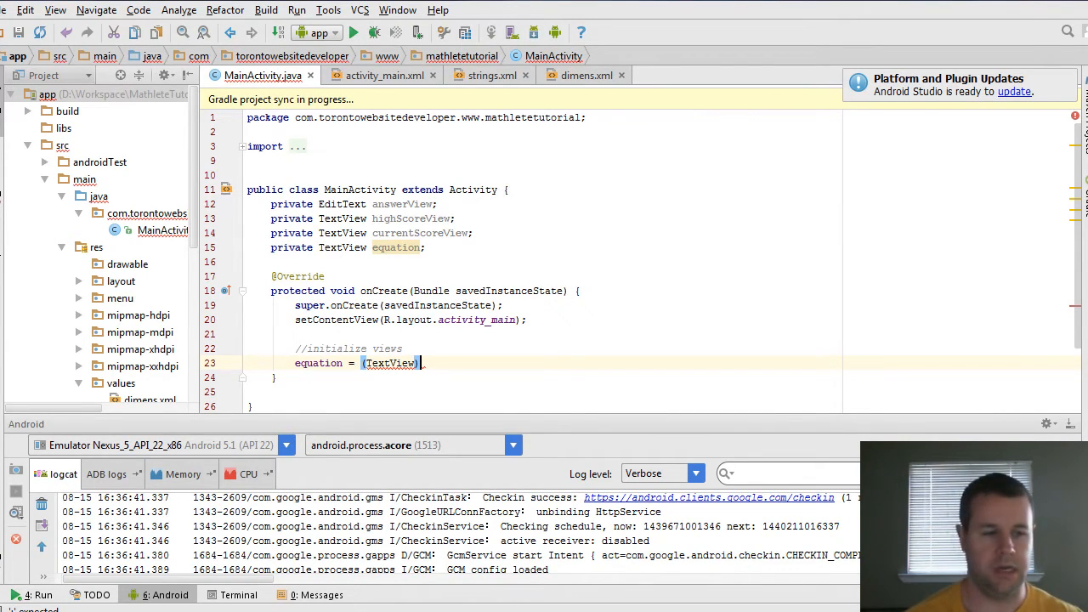
text(.findViewById()
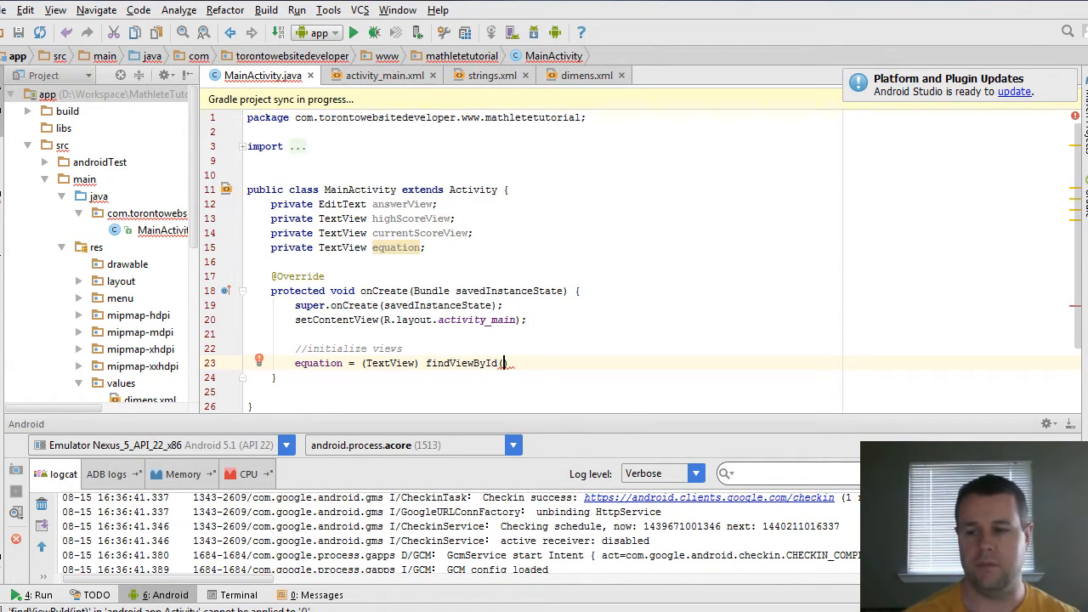
text(R.id)
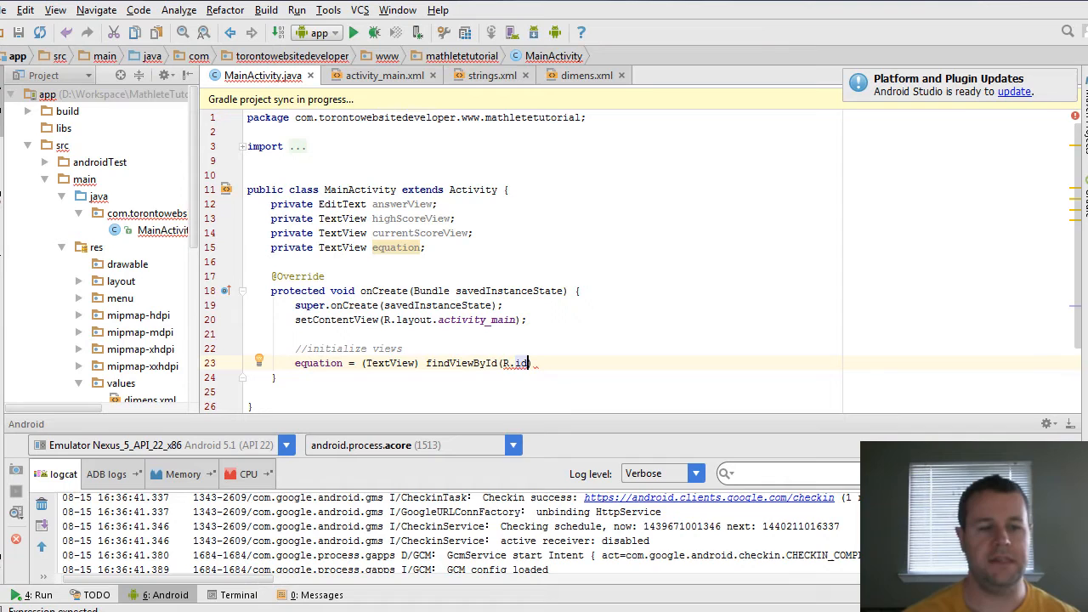
text(equation)
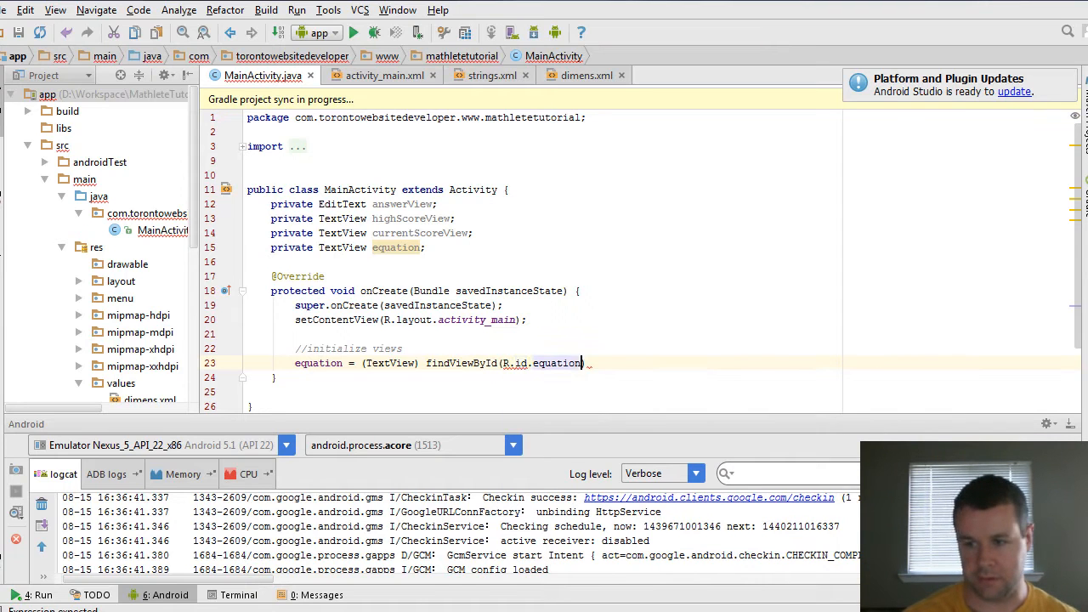
text();)
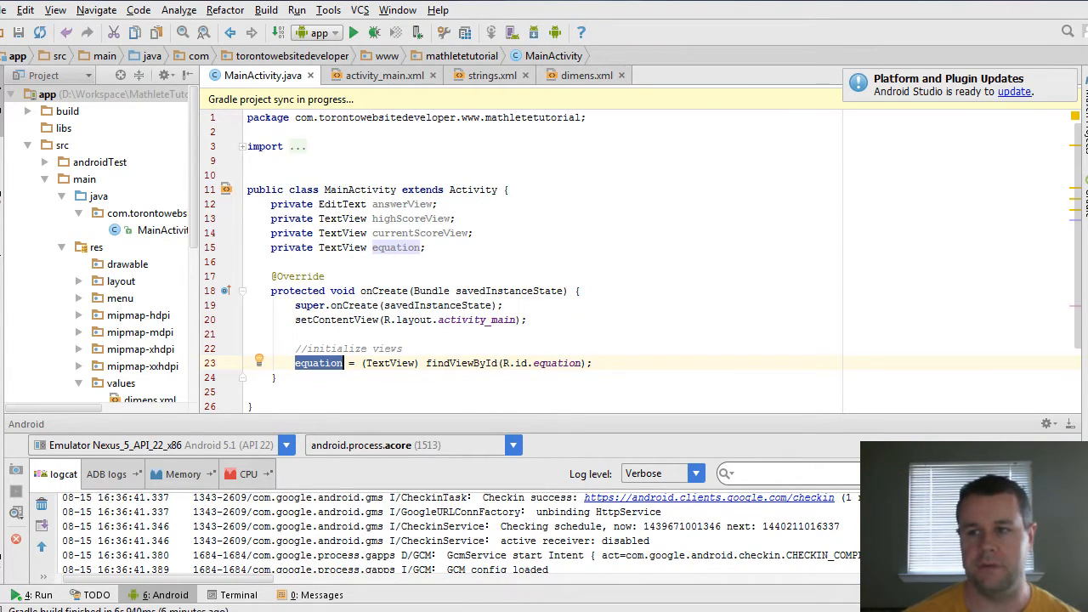
- Check the layout's view ids, then bind highScoreView = (TextView) findViewById(R.id.high_score)
click(378, 74)
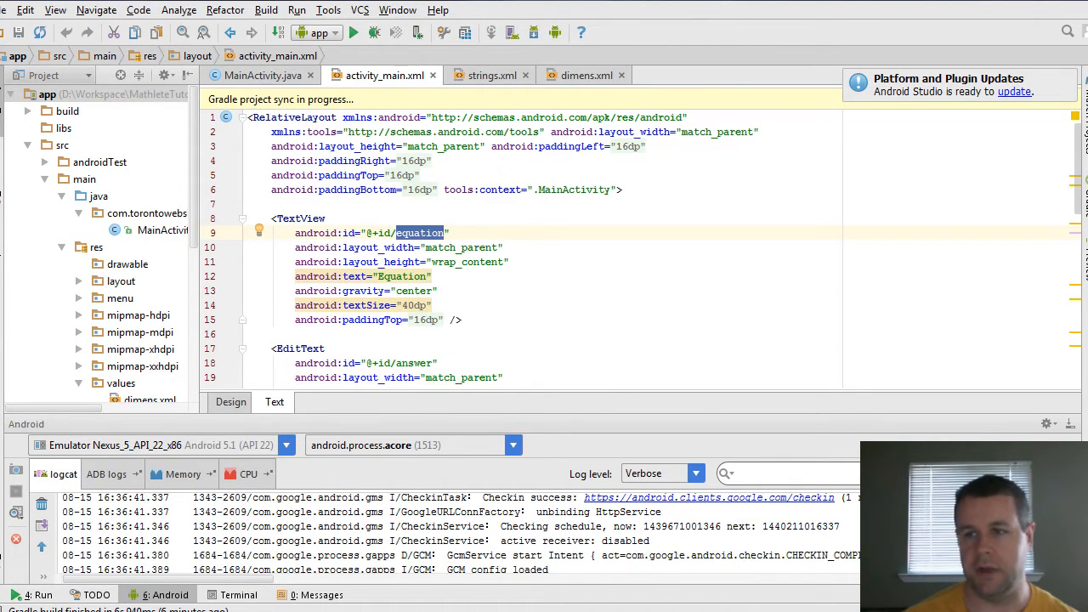
click(258, 74)
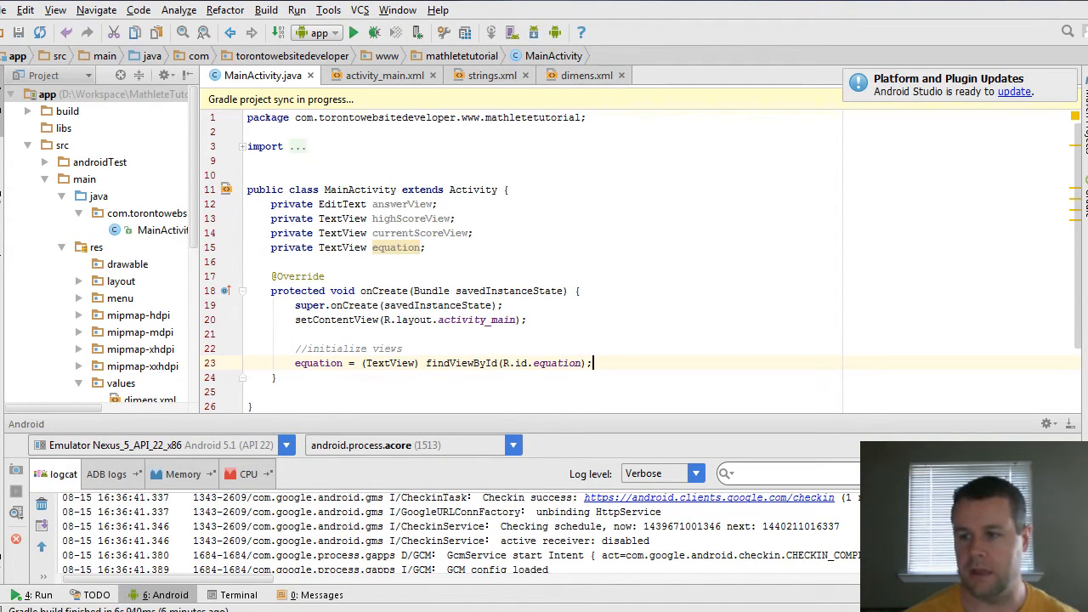
text(highScoreView = (TextView) findViewById(R.id.high_score);)
text(answerView = (EditText) findViewById(R.id.answer);)
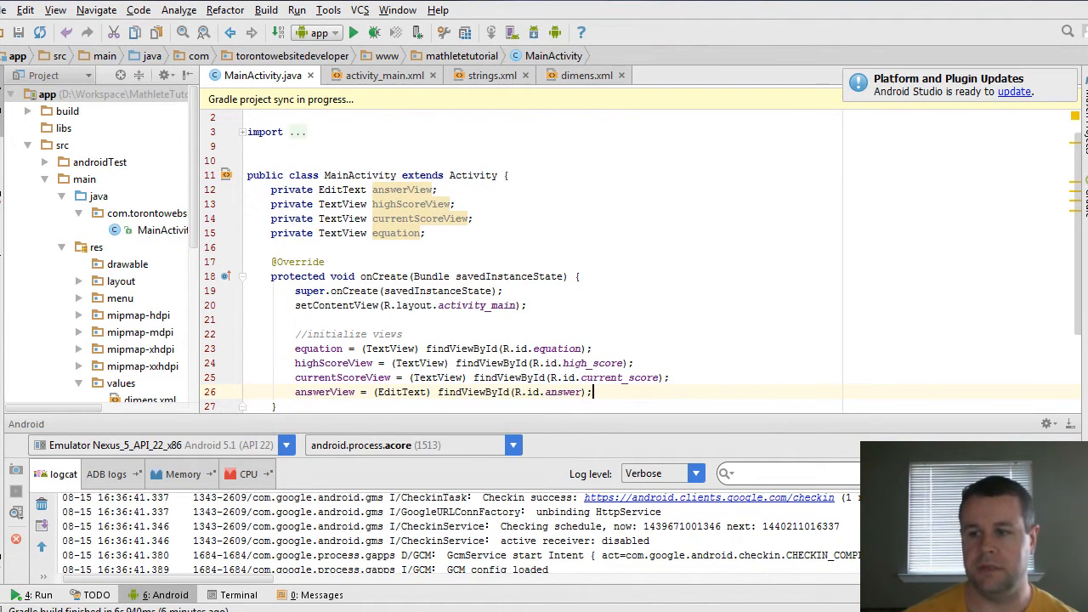
- Review the currentScoreView and answerView bindings under the initialize views comment
double_click(401, 391)
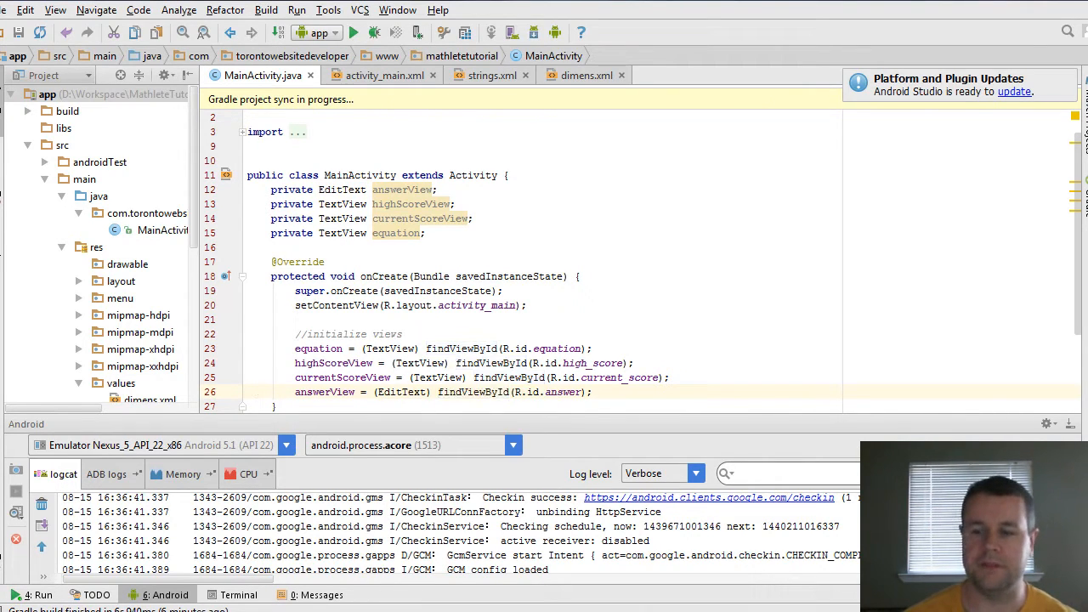
double_click(349, 333)
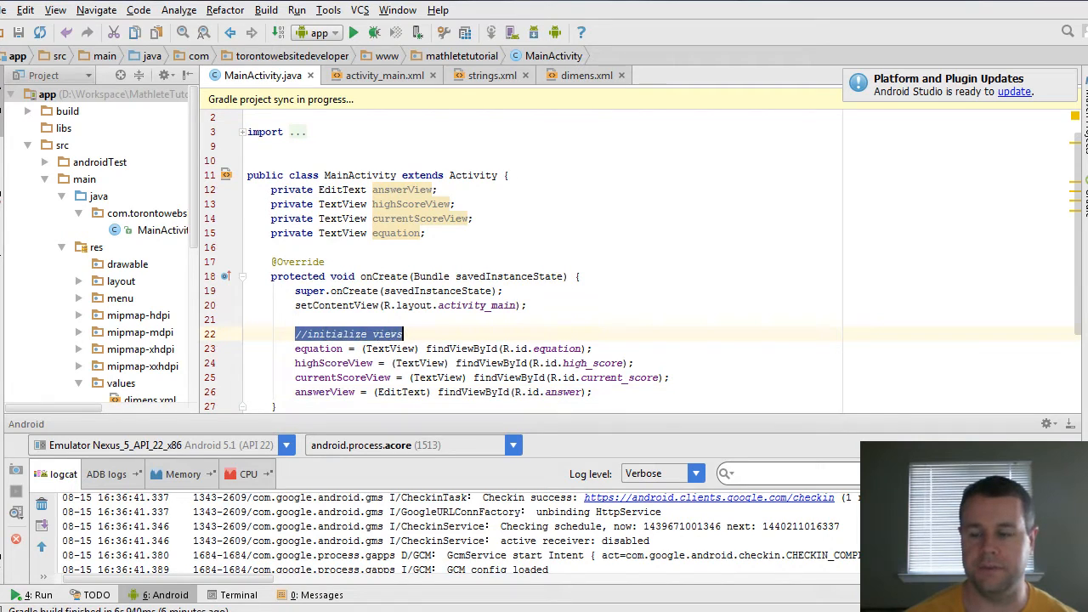
scroll(down, 3)
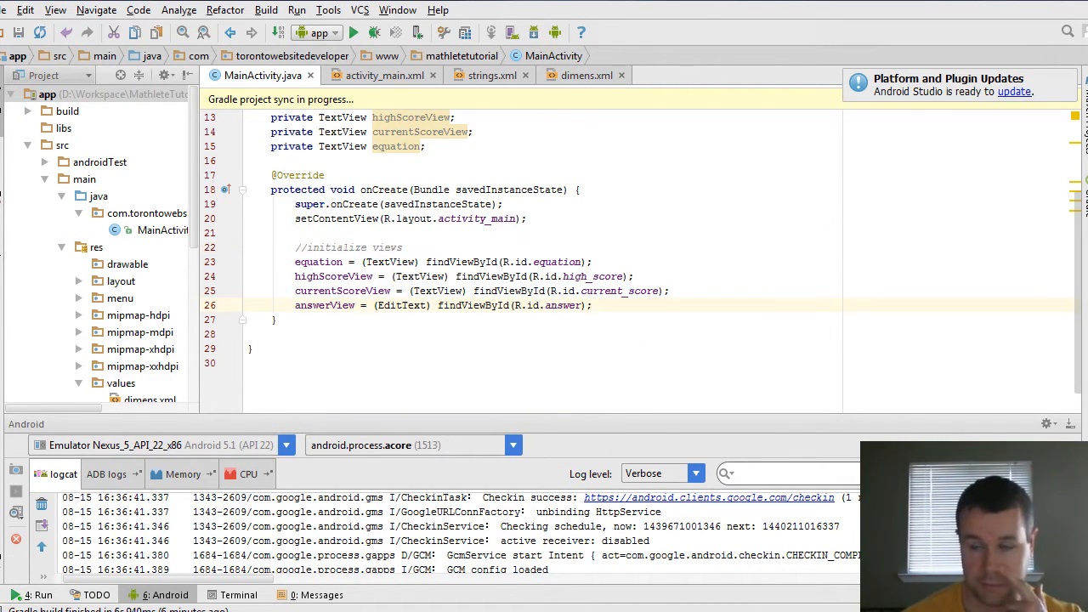
- Call init() at the end of onCreate and declare protected void init() { } below it
text(intii)
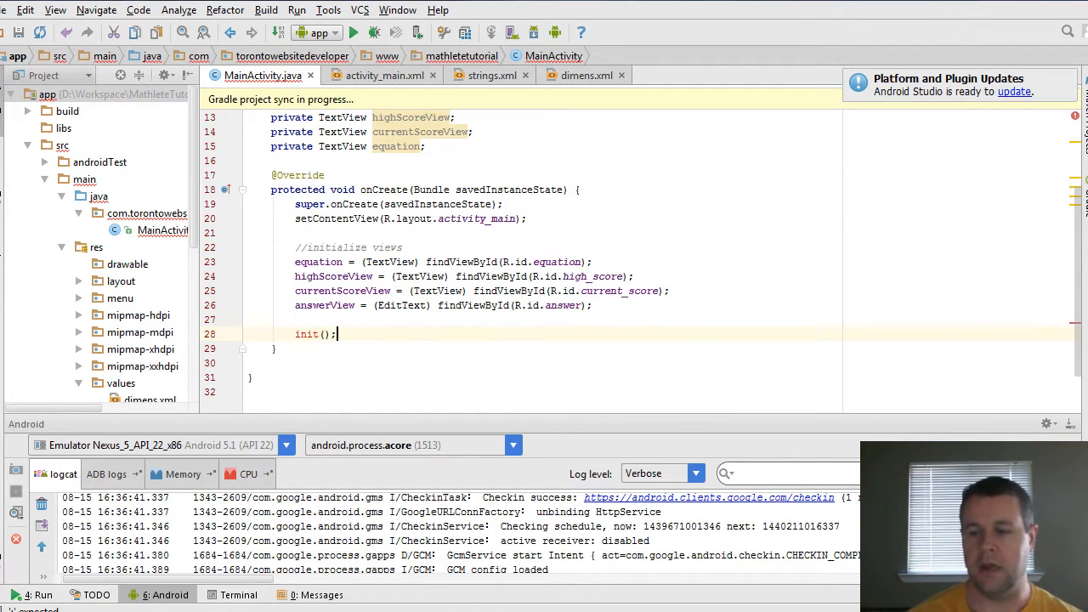
double_click(306, 333)
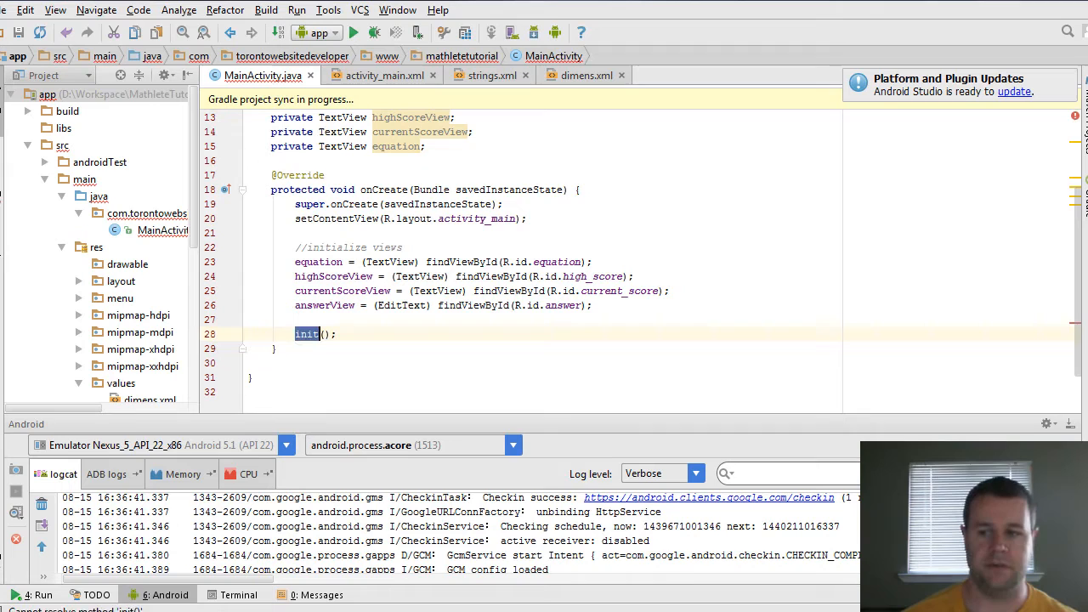
text(protected void)
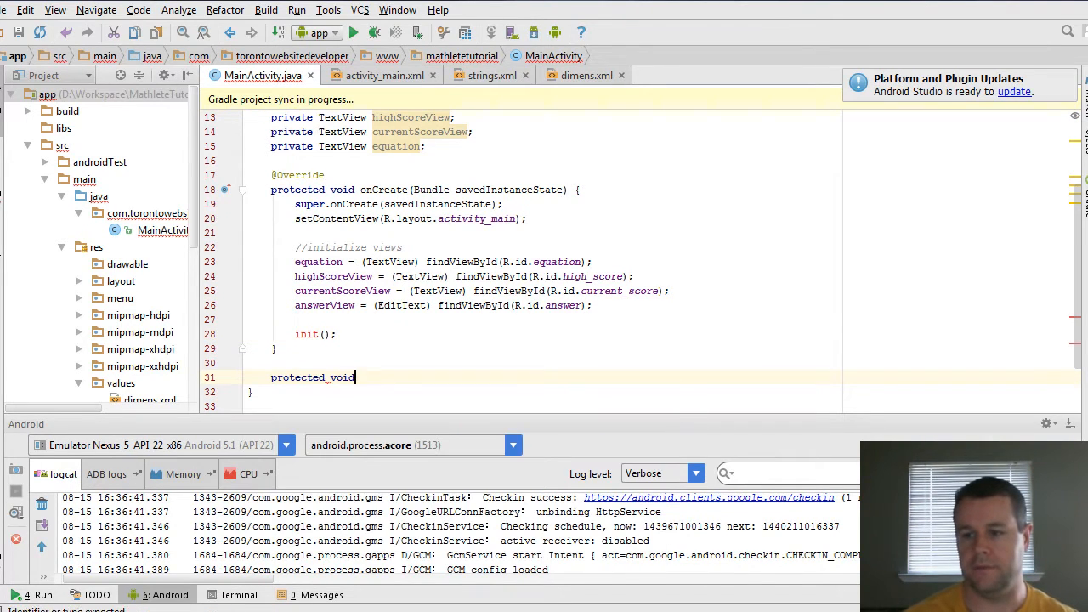
text(init())
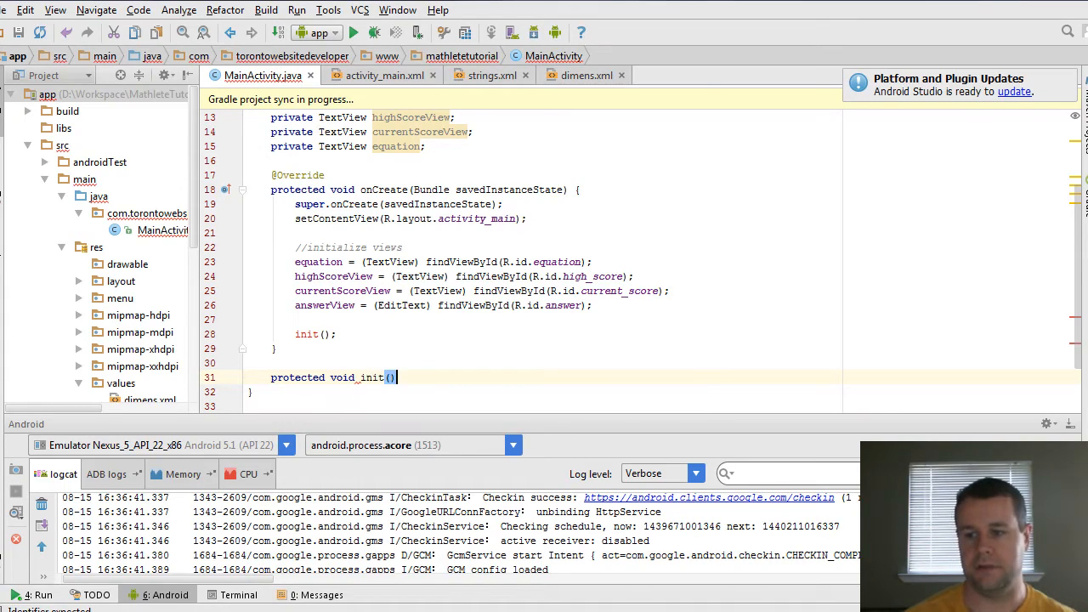
text({)
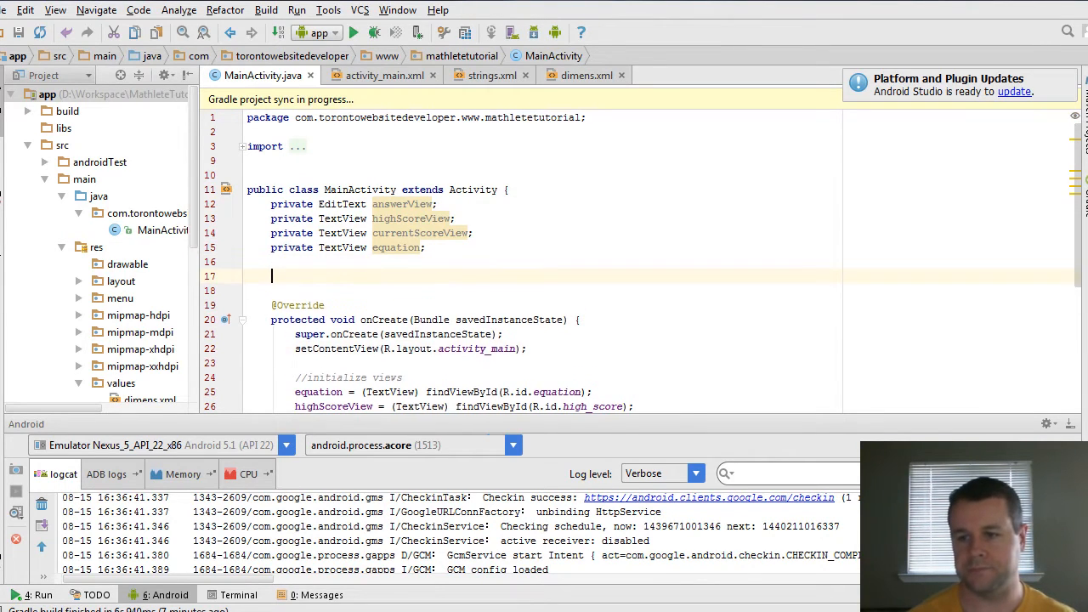
- Declare private Random random and int num1, num2, answer; assign random = new Random() before init()
text(private Random random;)
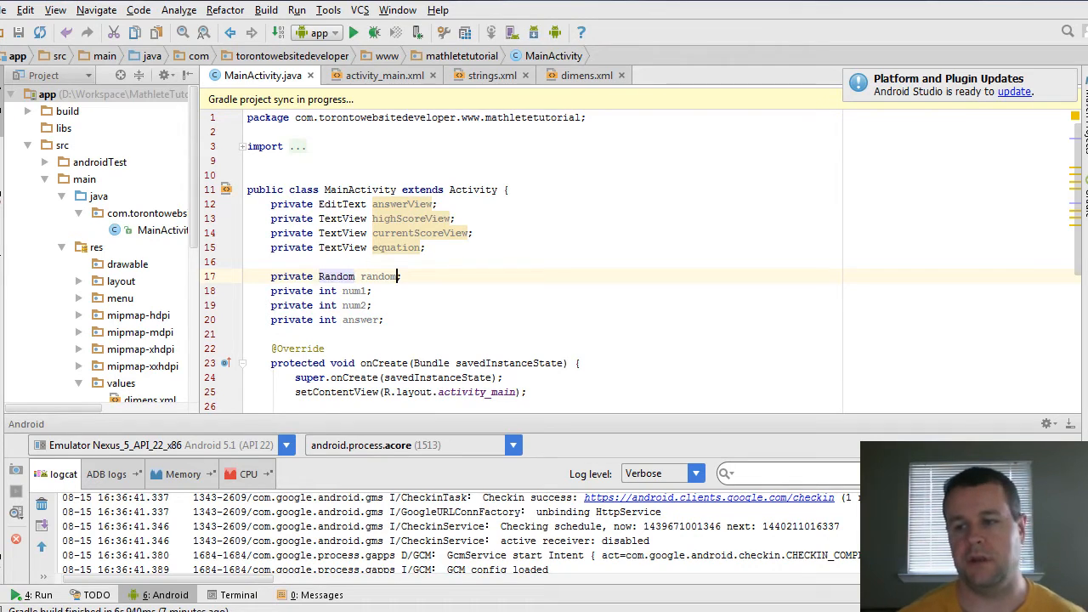
double_click(377, 276)
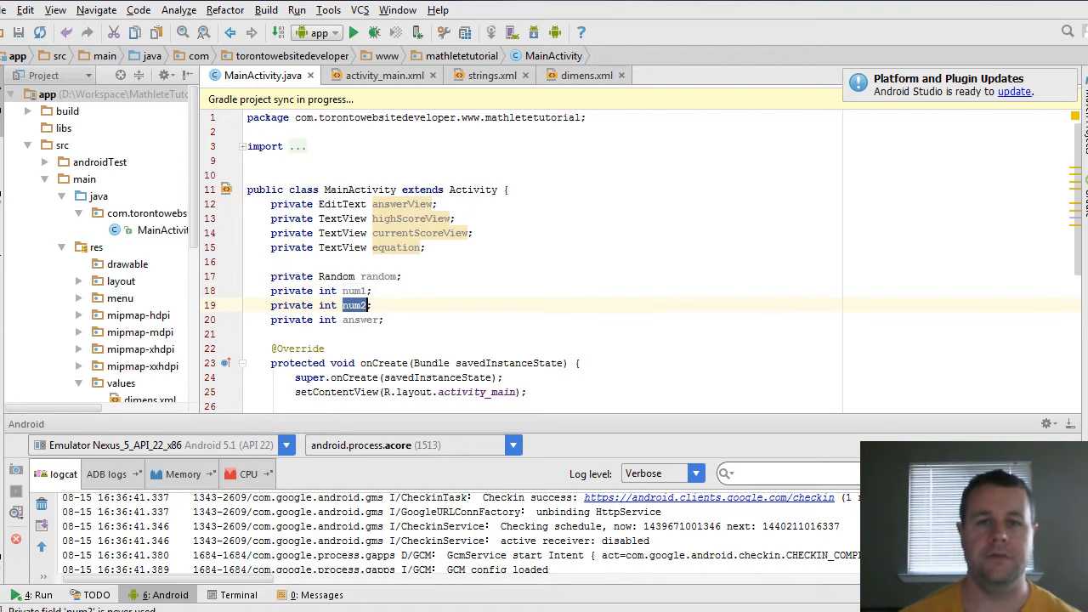
click(374, 306)
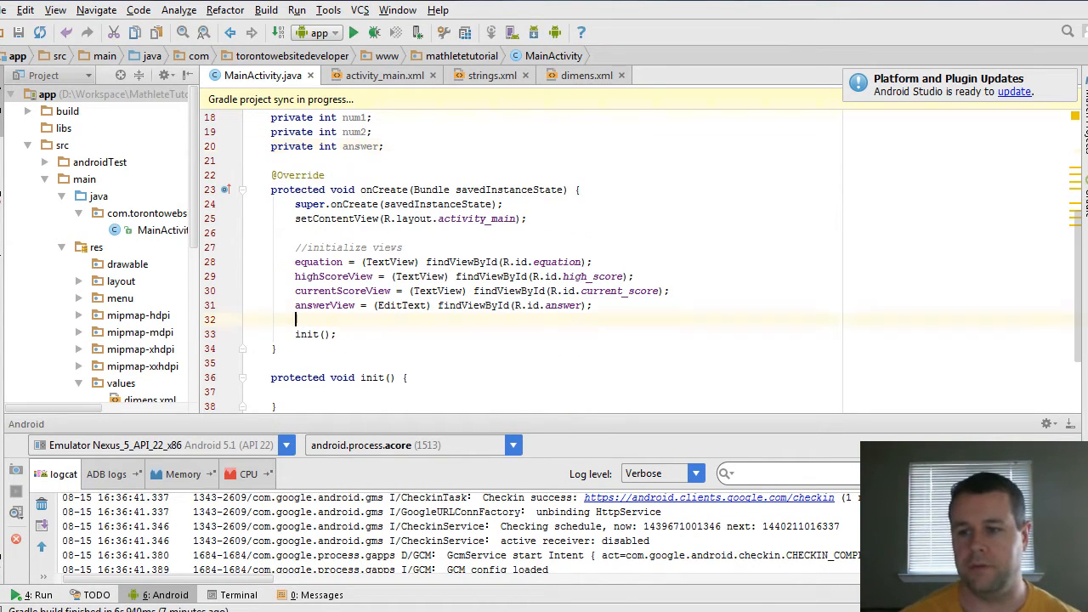
key(enter)
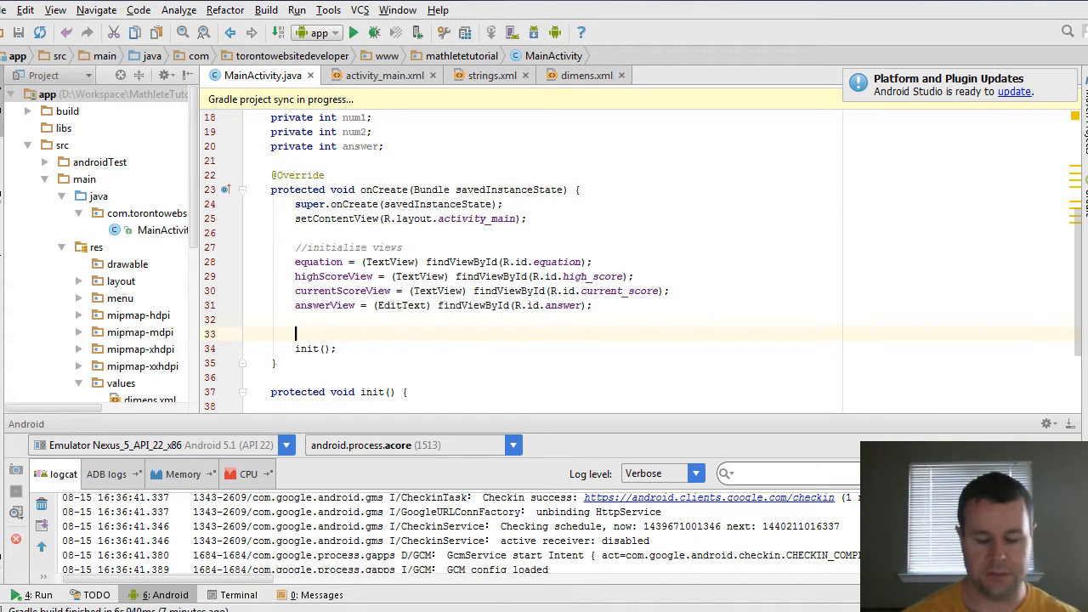
text(random = new Random()
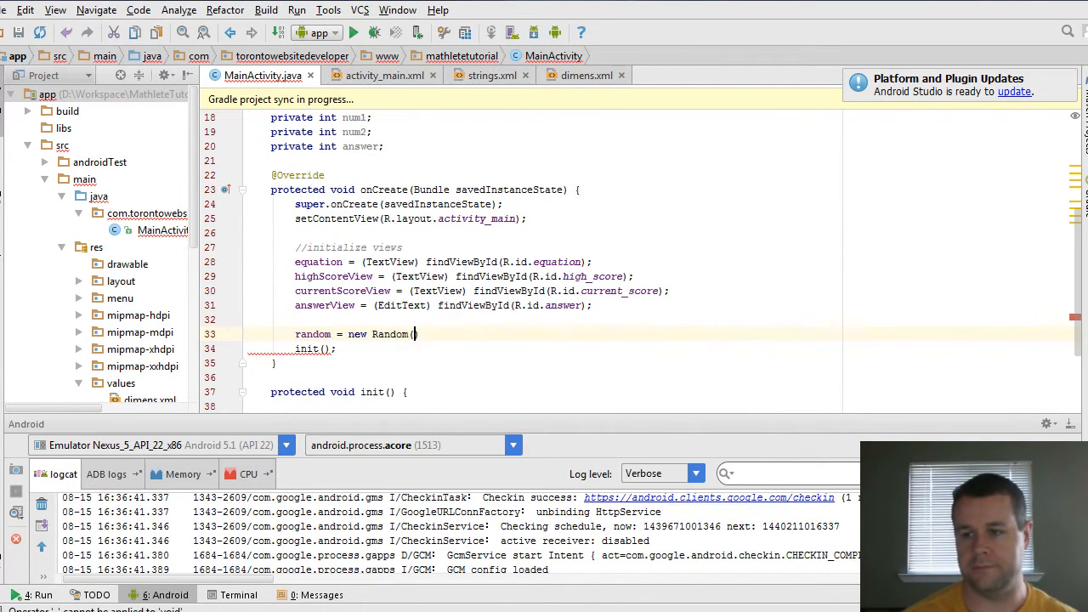
text();)
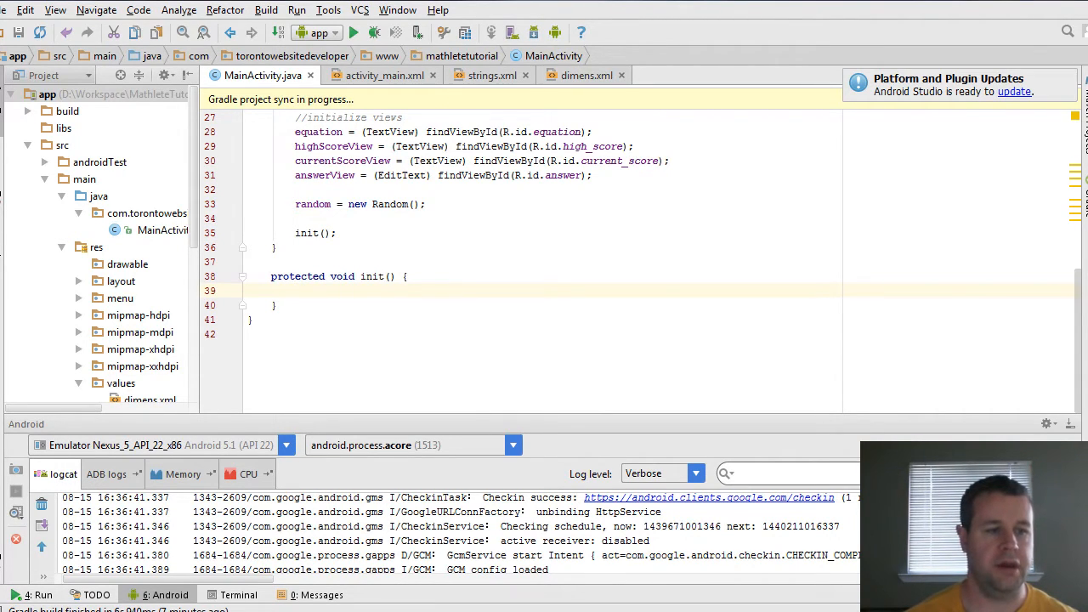
- In init(), set num1 and num2 to random.nextInt(12) + 1
click(295, 290)
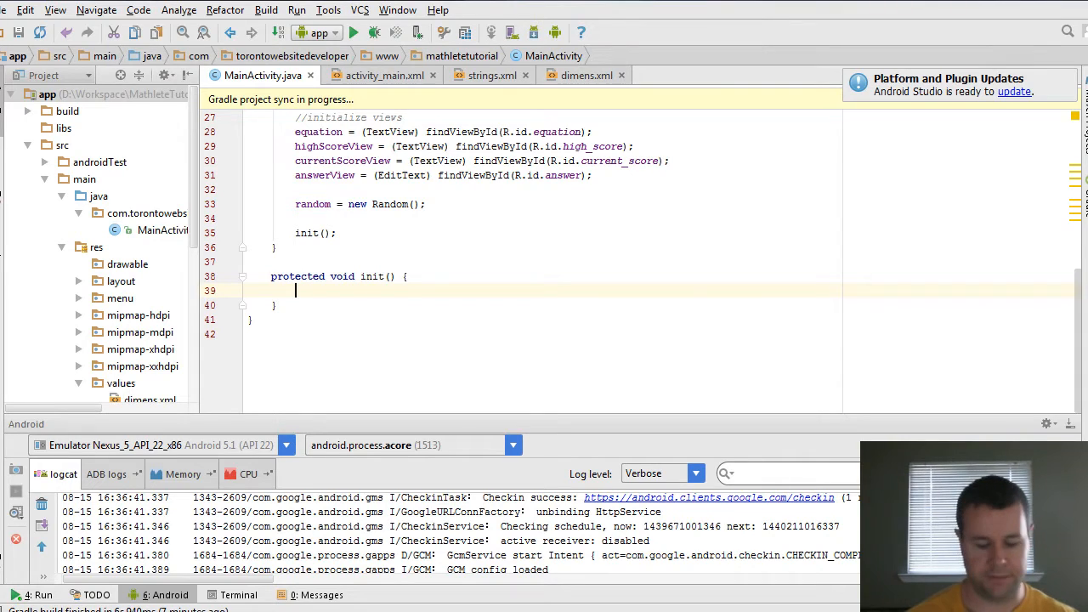
text(num1 = r)
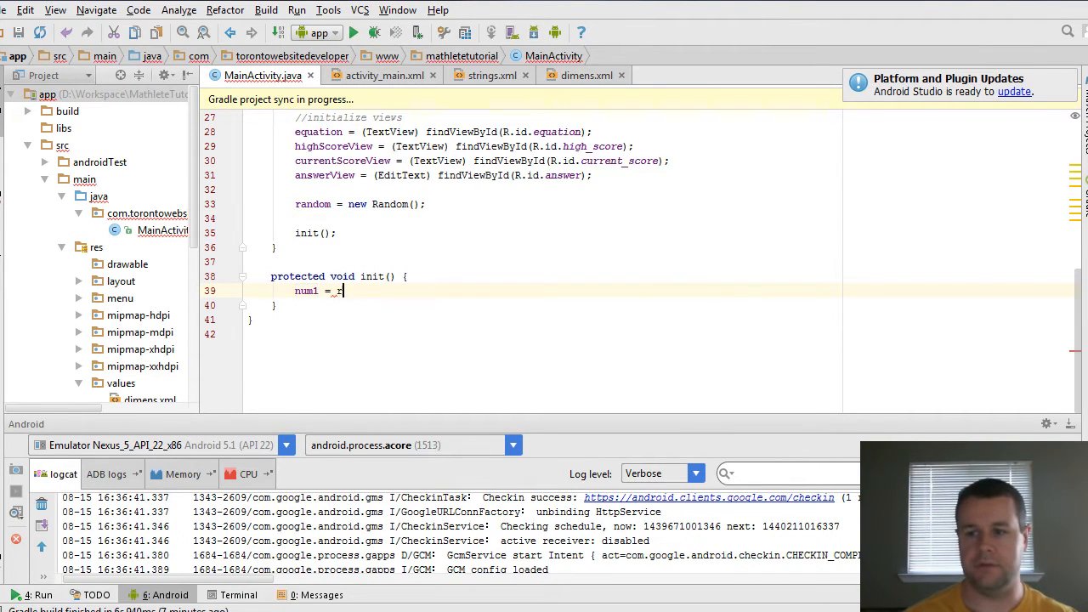
text(random.nextInt()
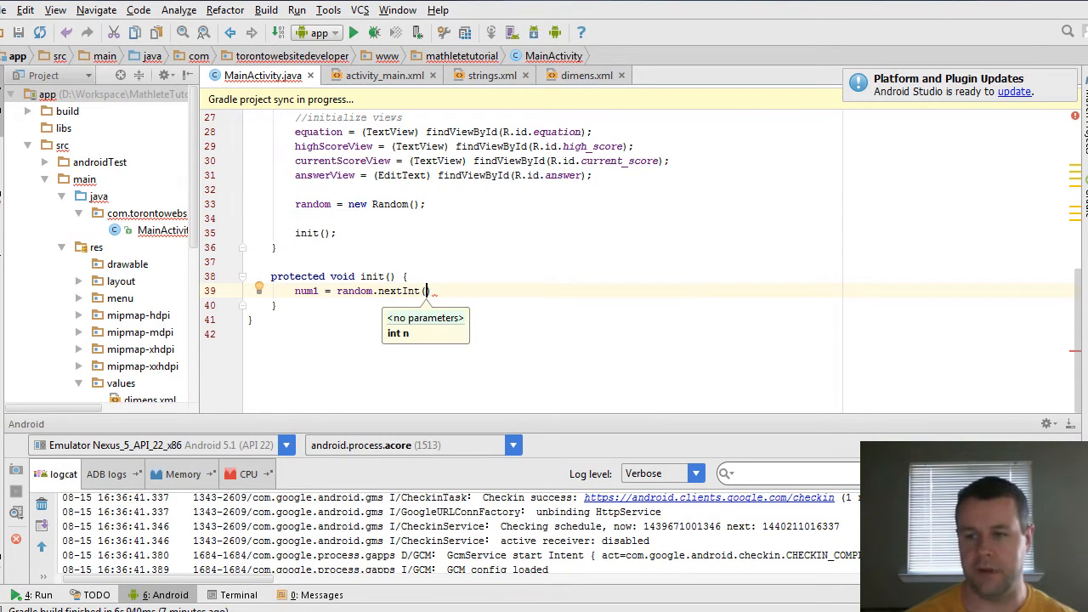
text(12)
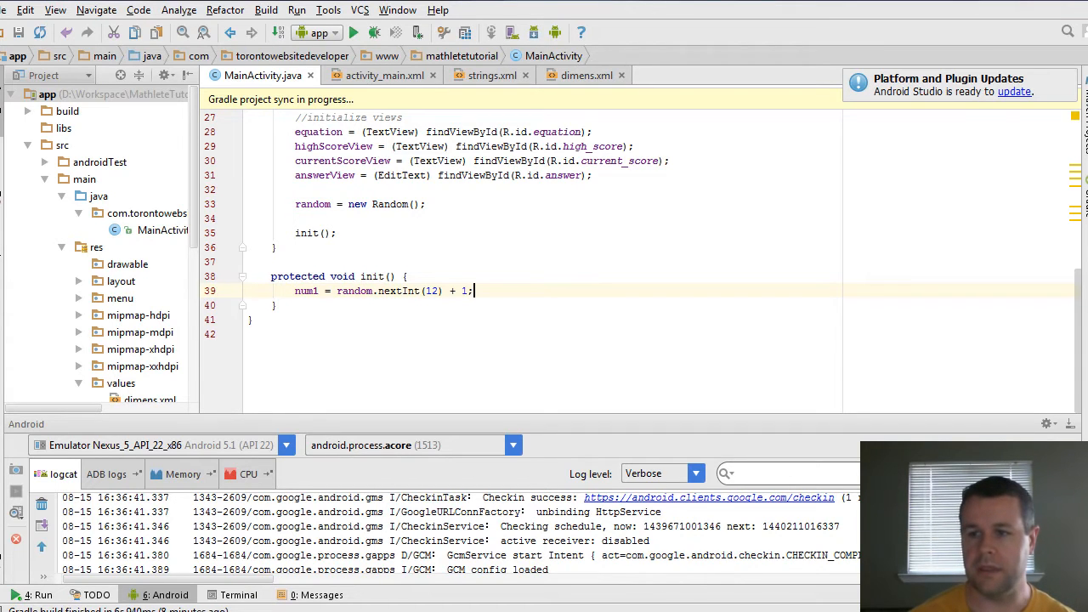
text(num2 = ra)
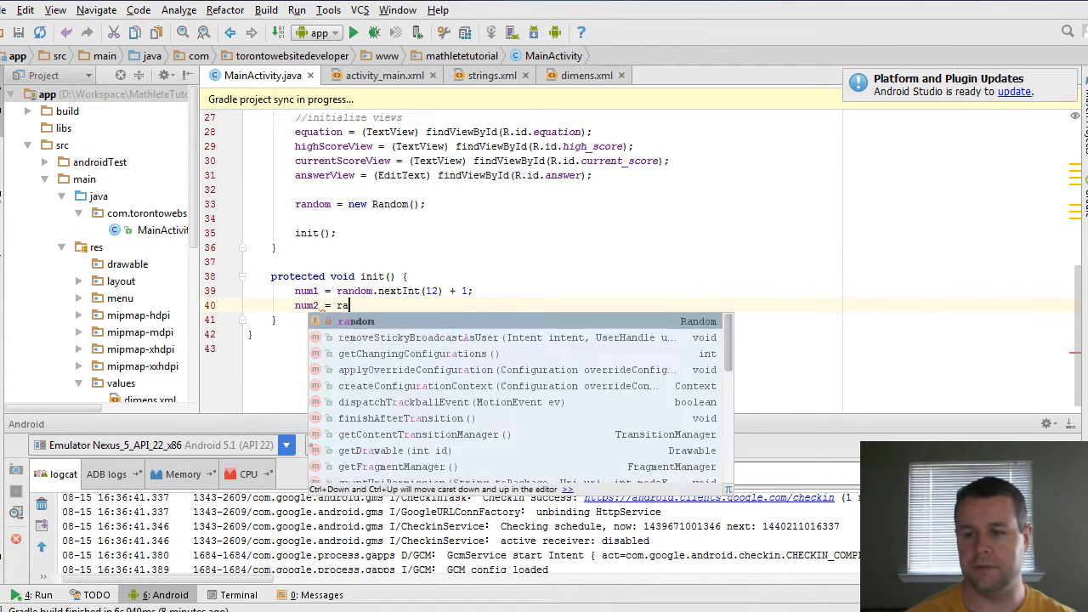
text(.nextInt()
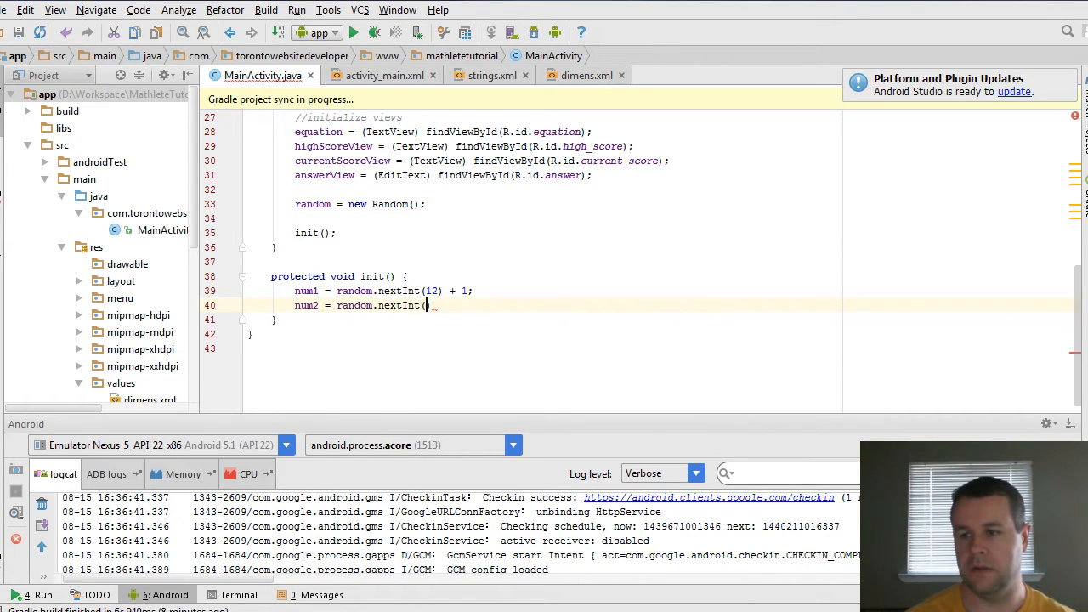
text(12) + 1)
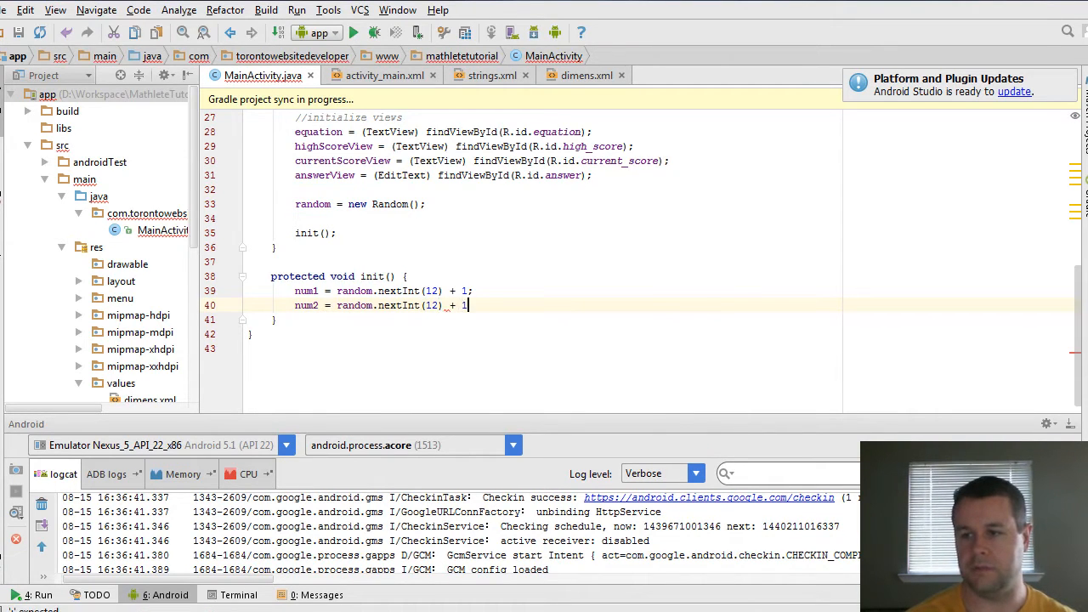
text(;)
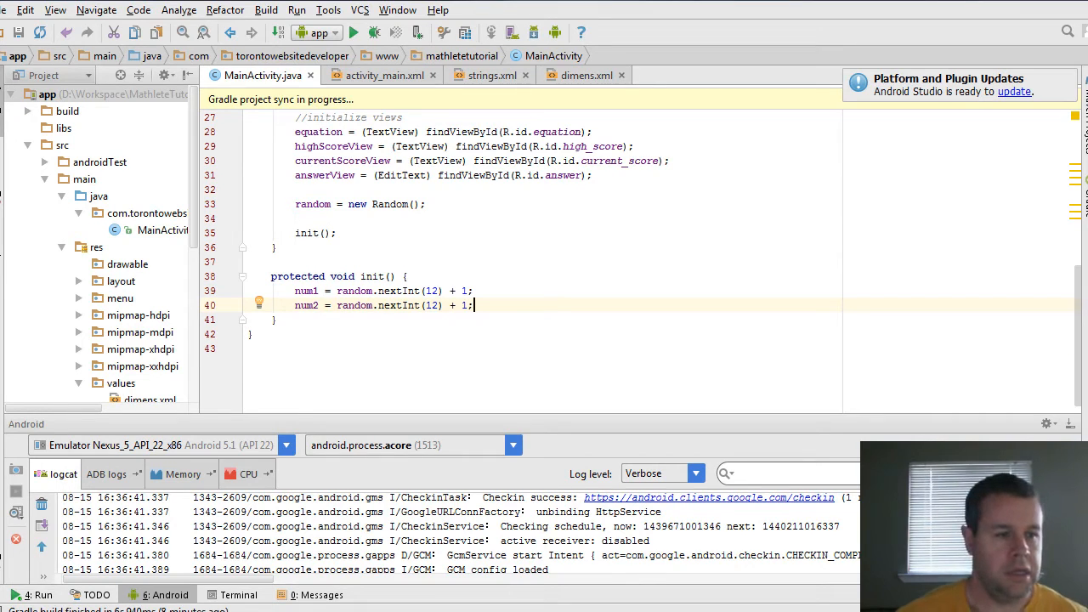
- Set answer = num1 * num2 in init()
text(abns)
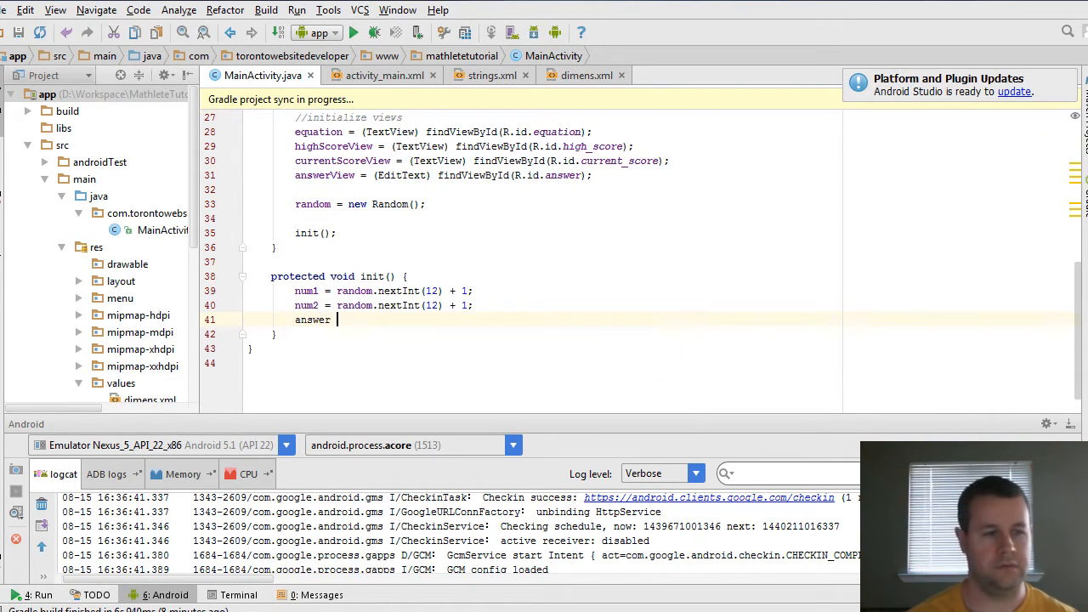
text(= num1 * num2;)
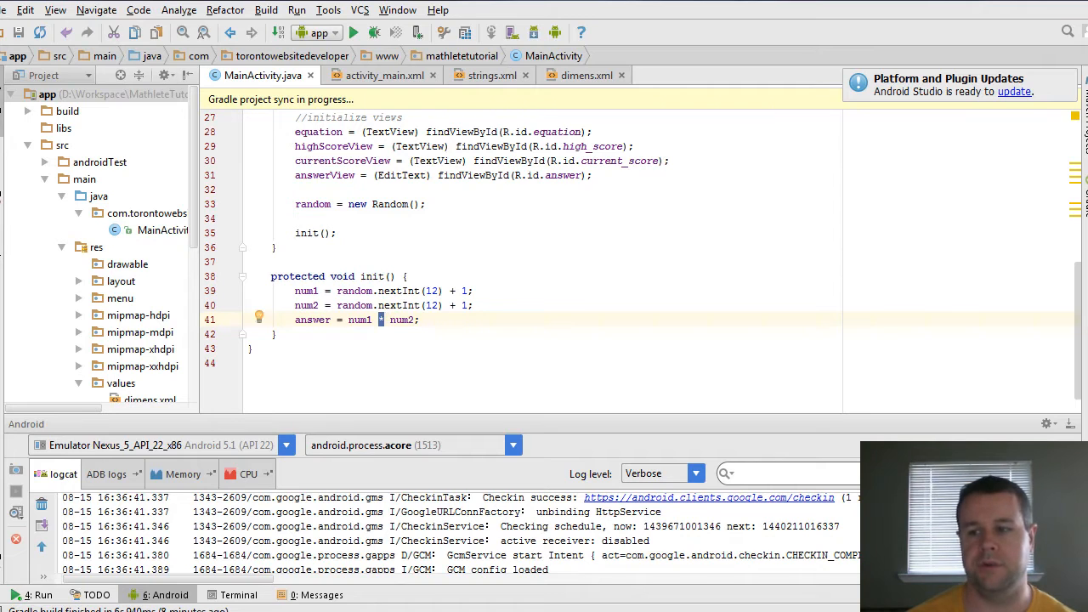
text(*)
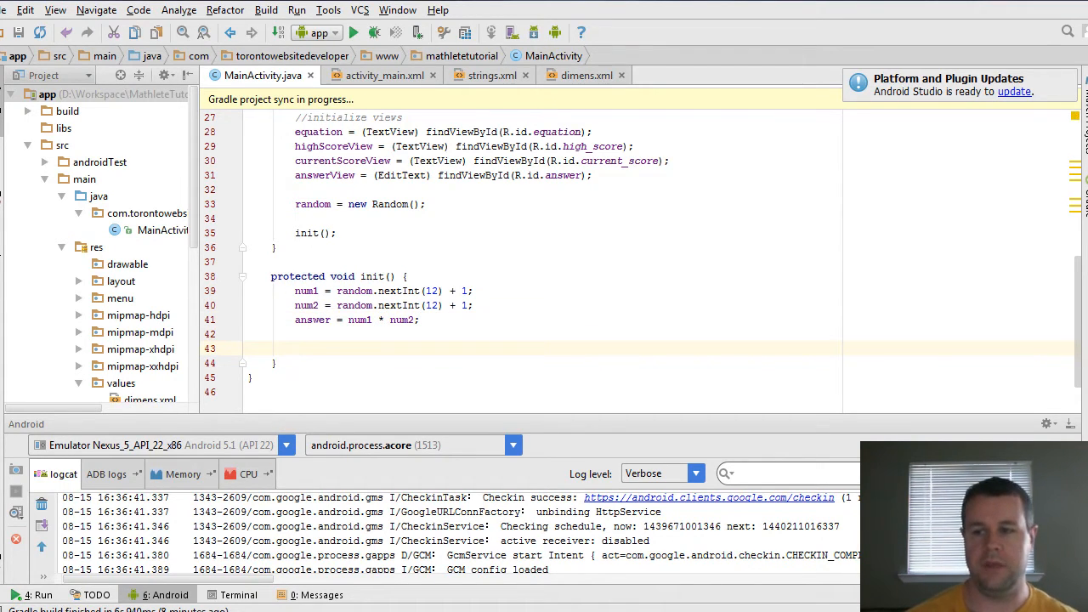
drag(306, 290, 416, 319)
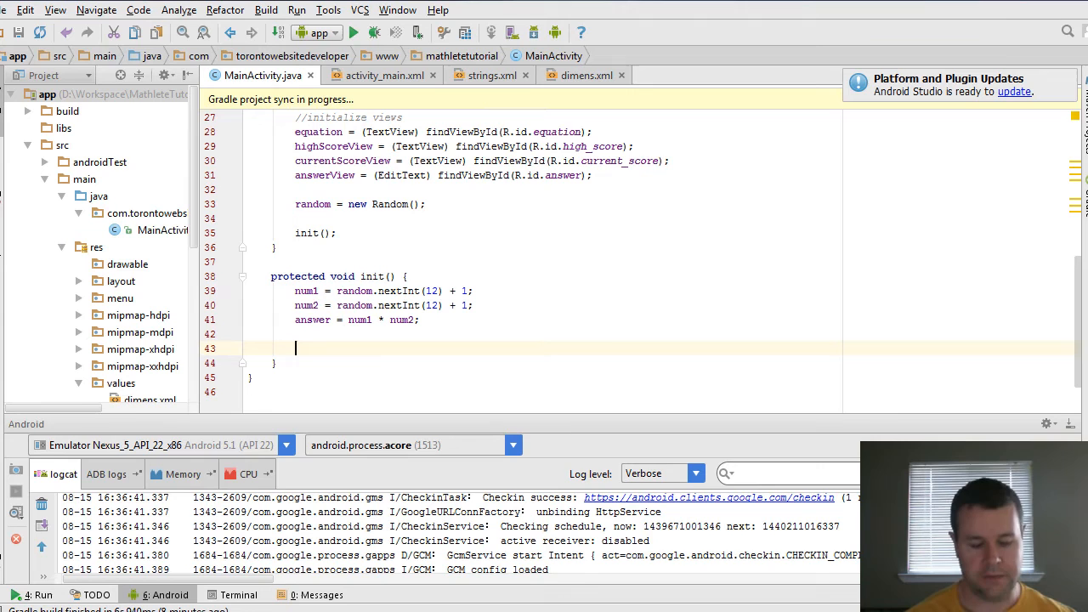
- Set equation text to String.valueOf(num1) + " x " + String.valueOf(num2), starting a currentScoreView line
text(equation.)
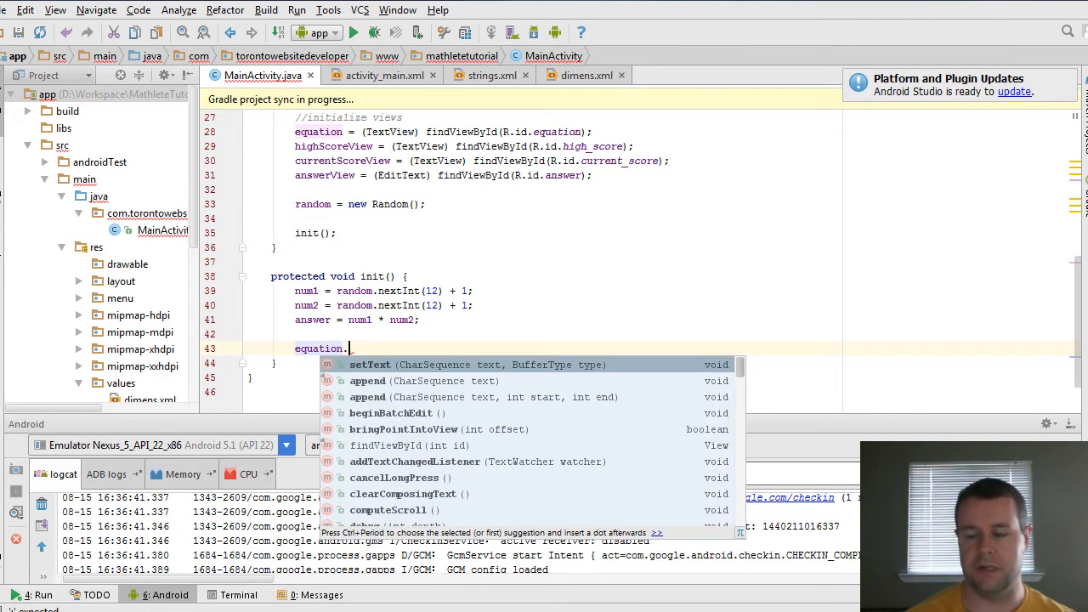
text(setText();)
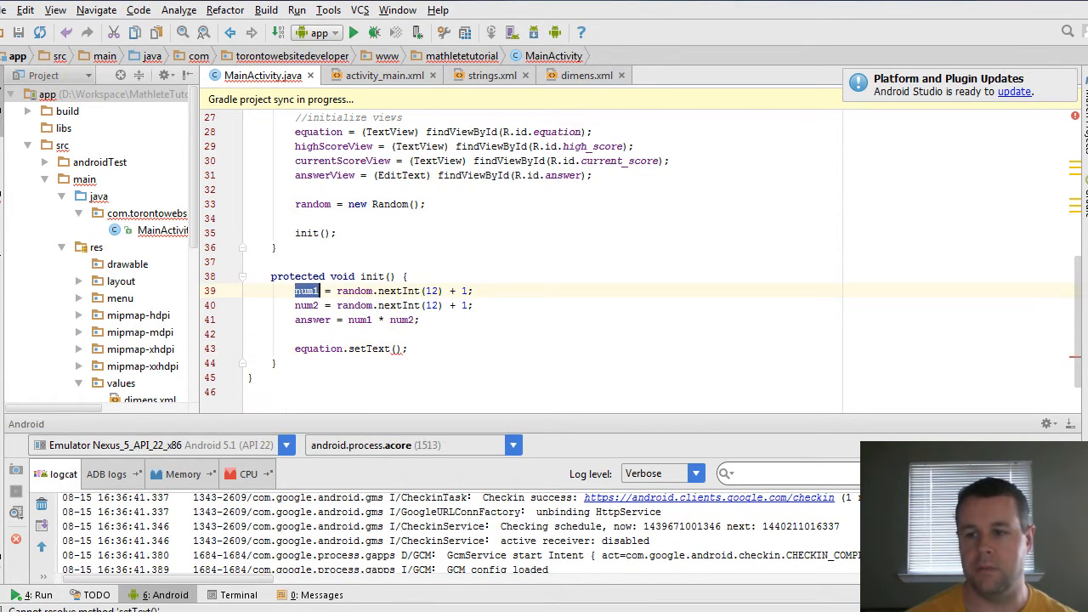
text(s)
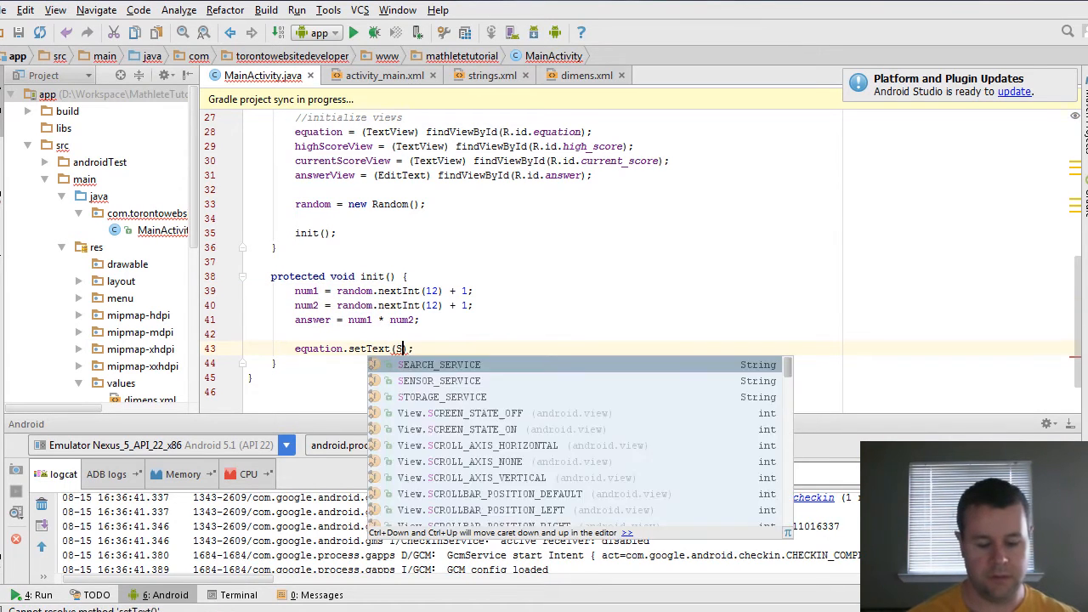
text(String.)
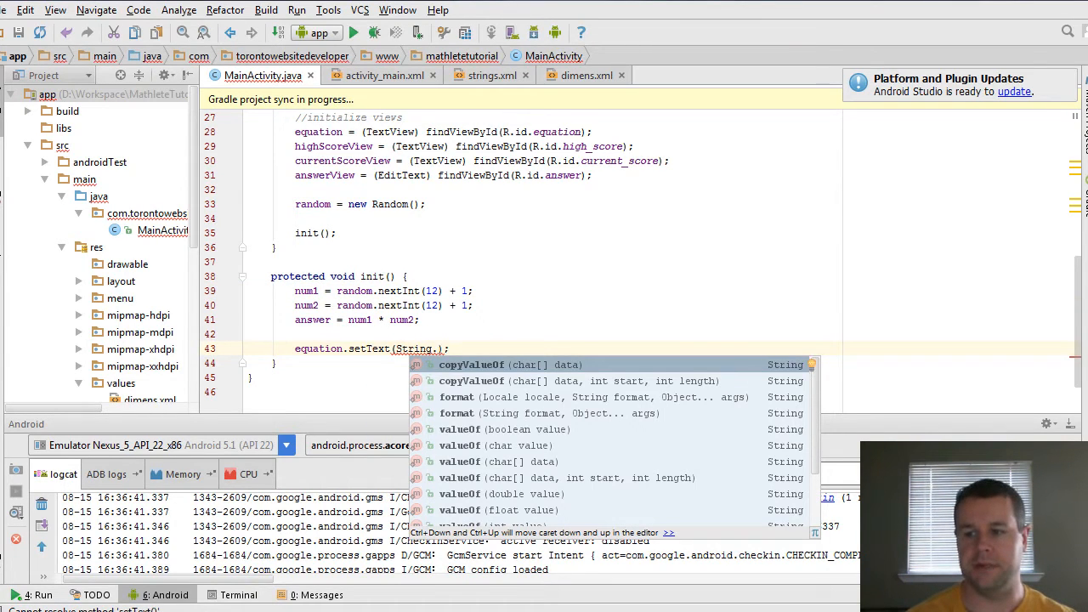
text(valueOf)
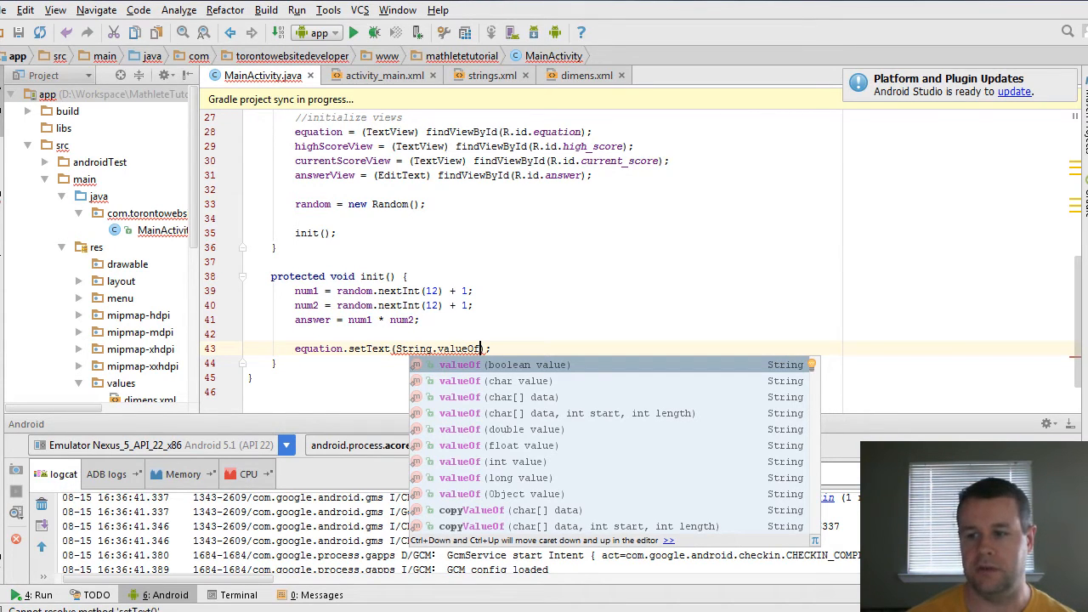
text(num1) + " x)
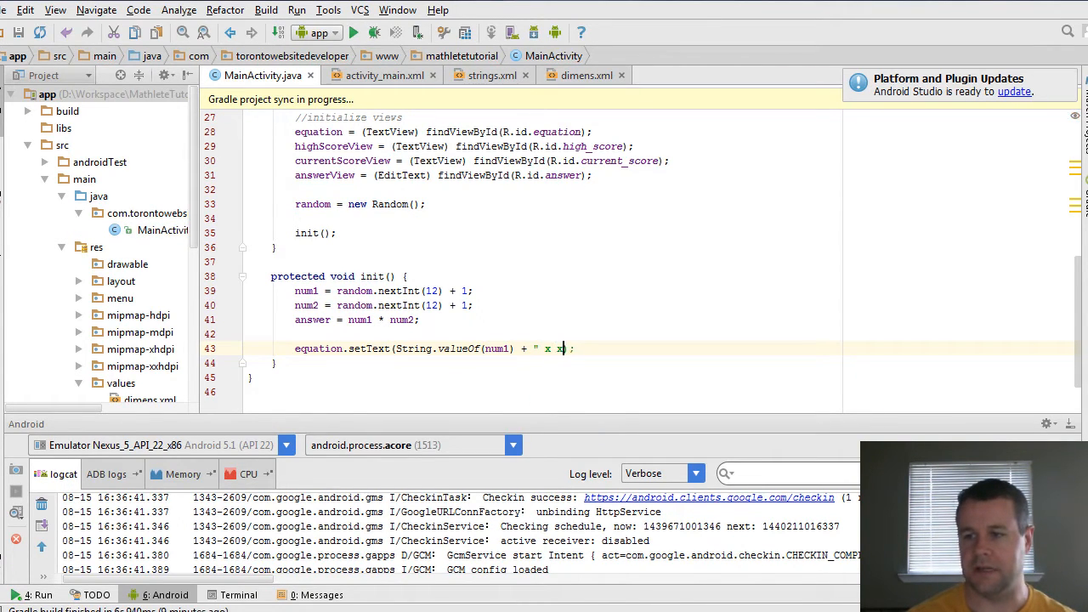
key(Backspace)
text(" +)
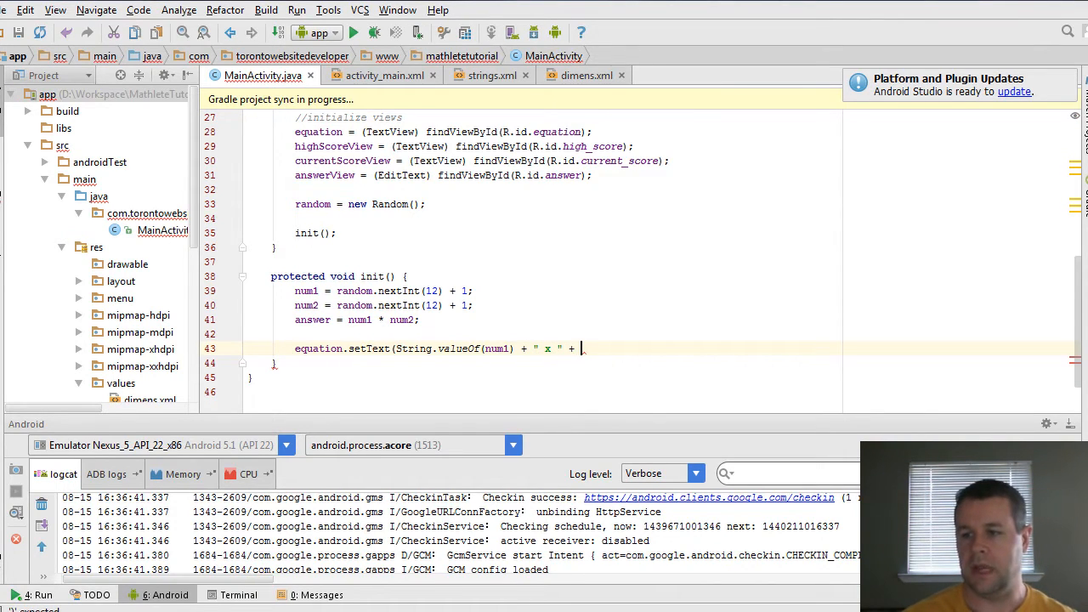
text(String.valueOf(num2));)
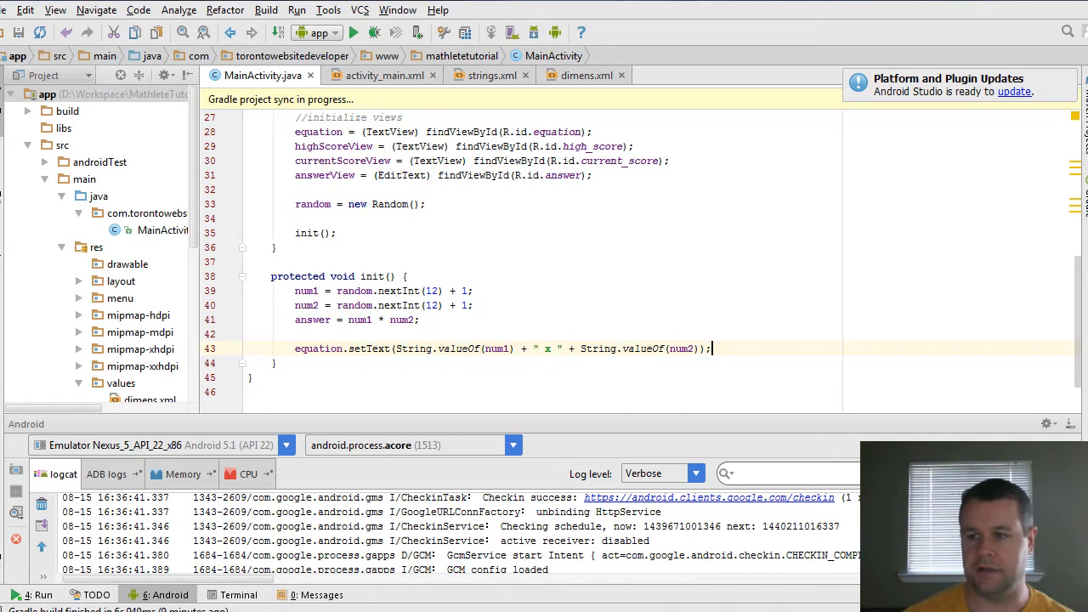
text(currentScoreView)
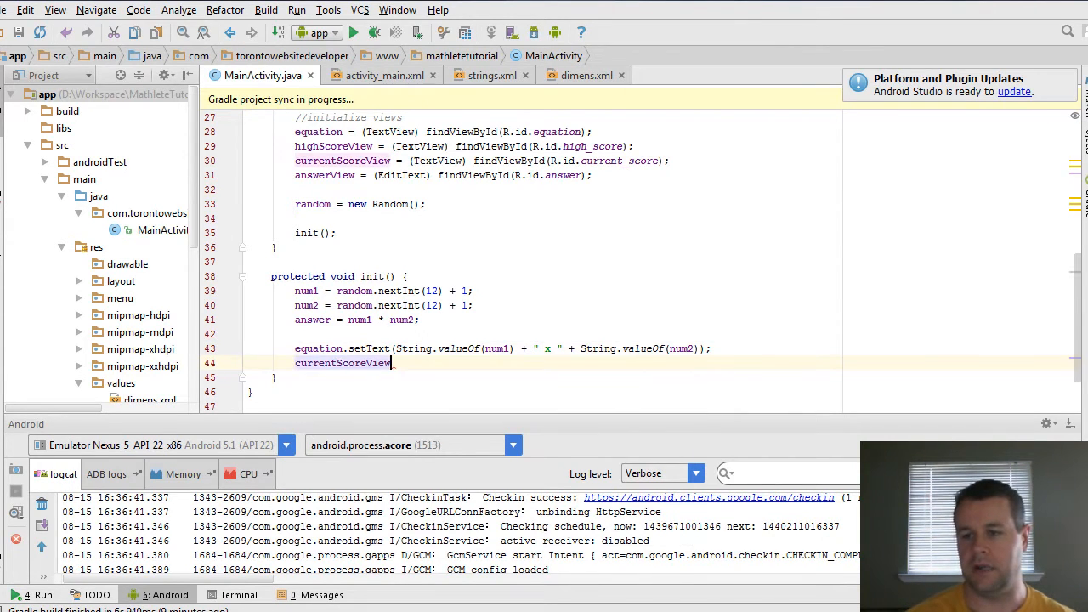
- Set currentScoreView and highScoreView text to "0" in init()
text(=)
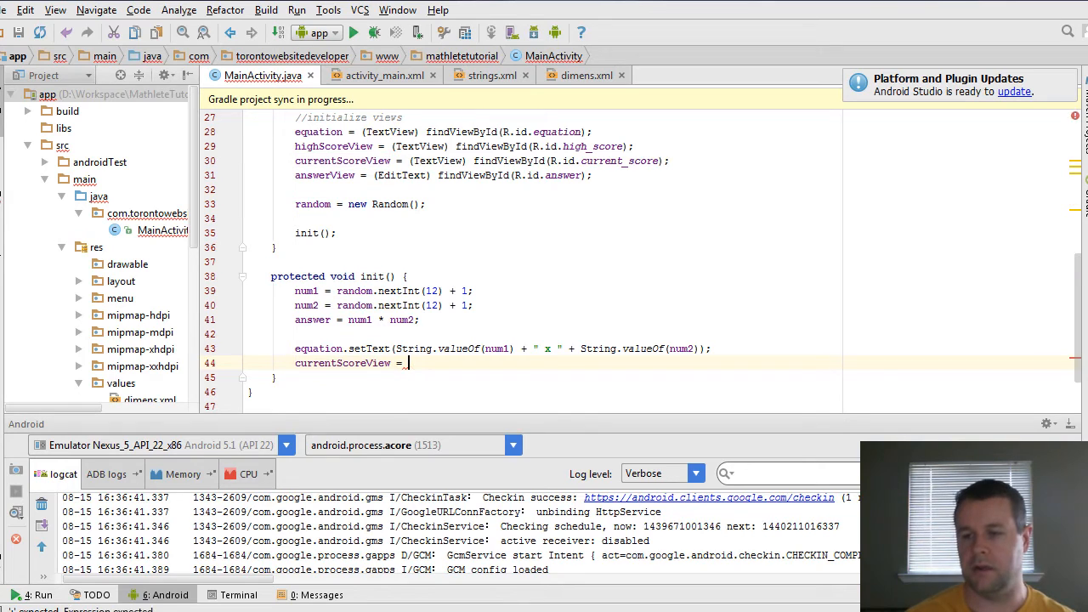
text(.setText();)
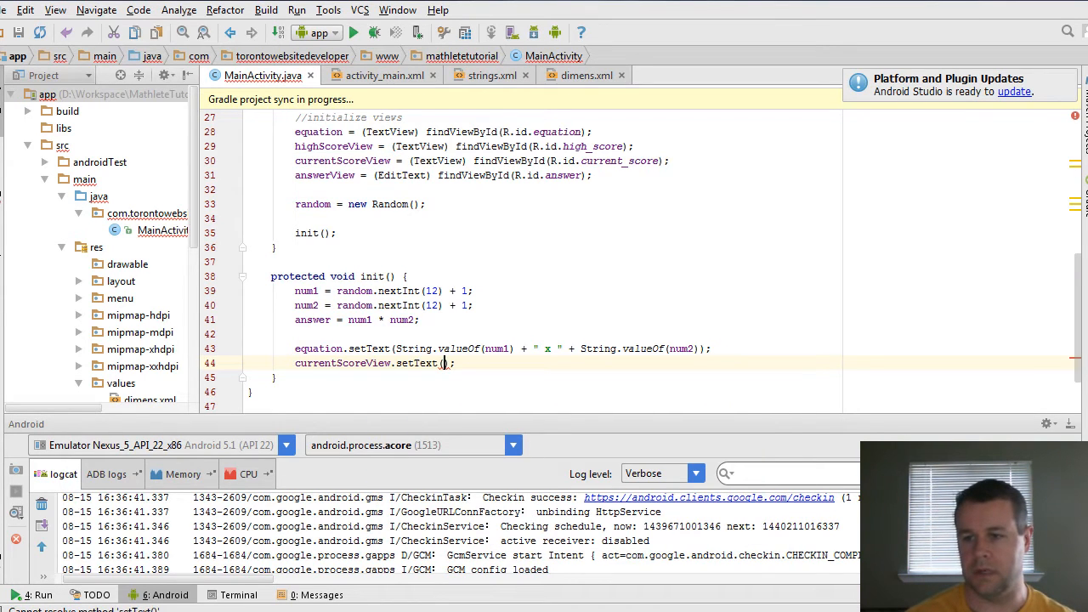
text("0")
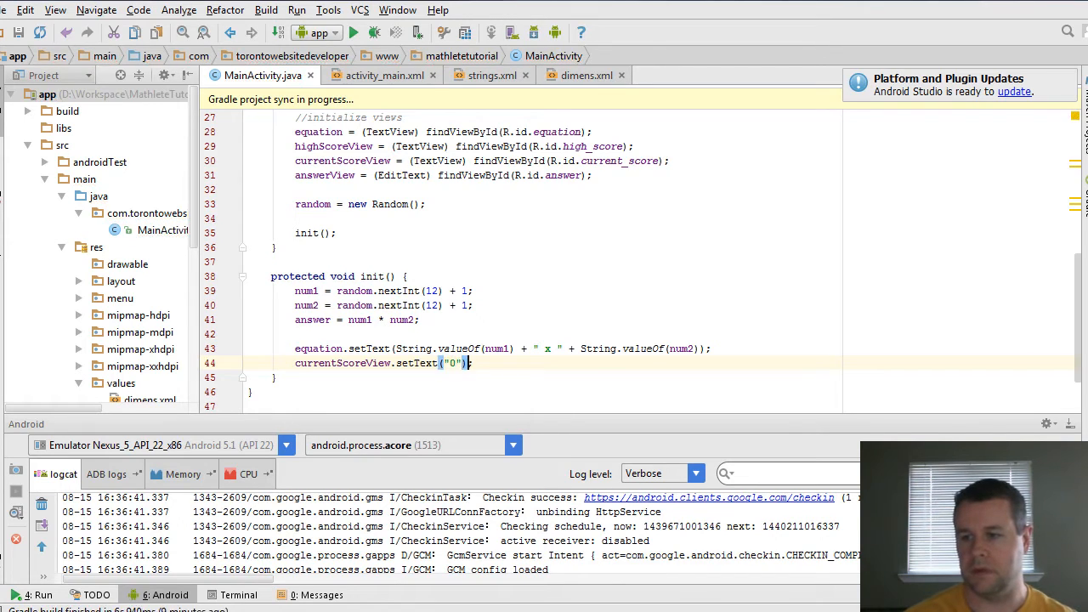
text(highScoreView.setText("0");)
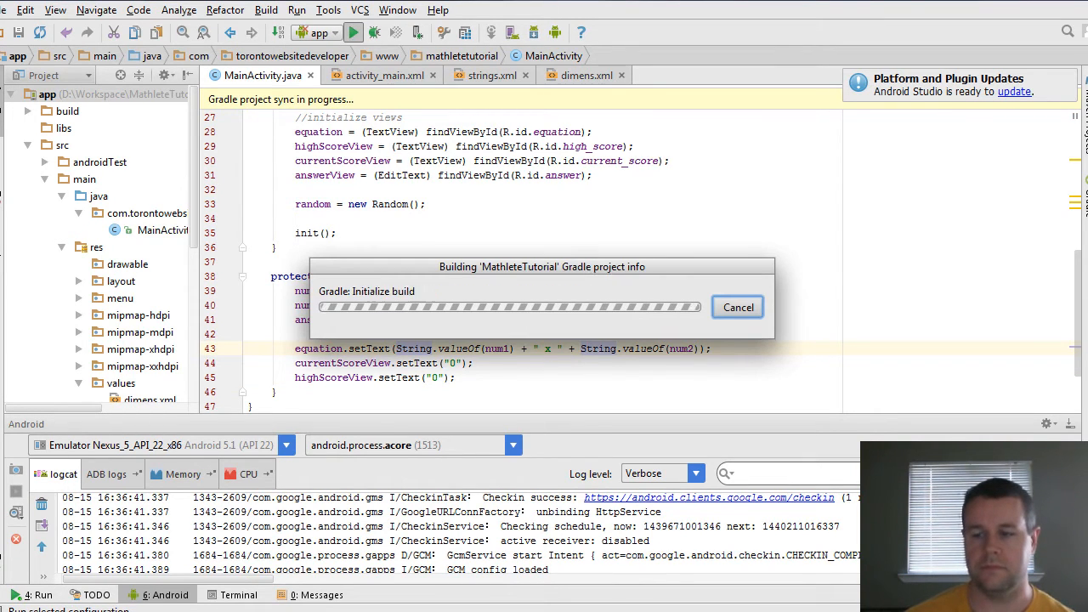
- Deploy MathleteTutorial to emulator-5554, view it running, and return to the editor
click(738, 306)
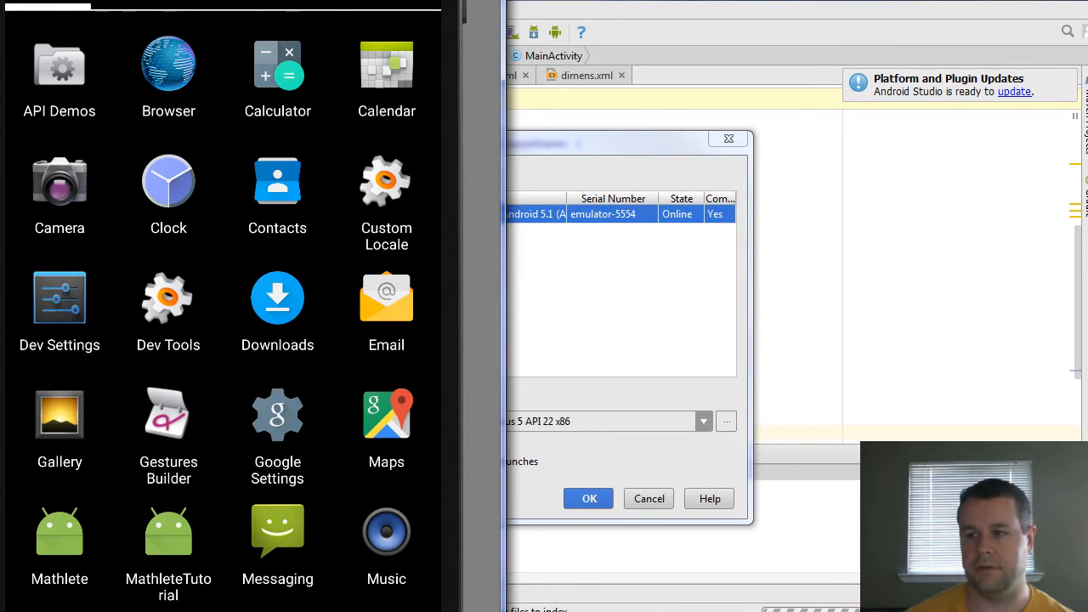
click(588, 499)
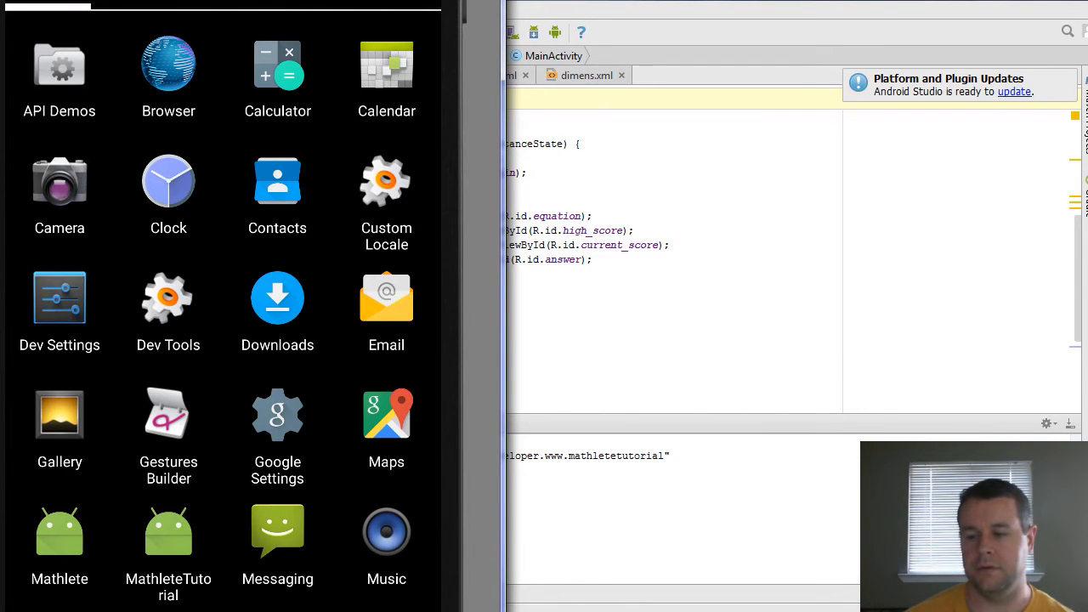
click(168, 530)
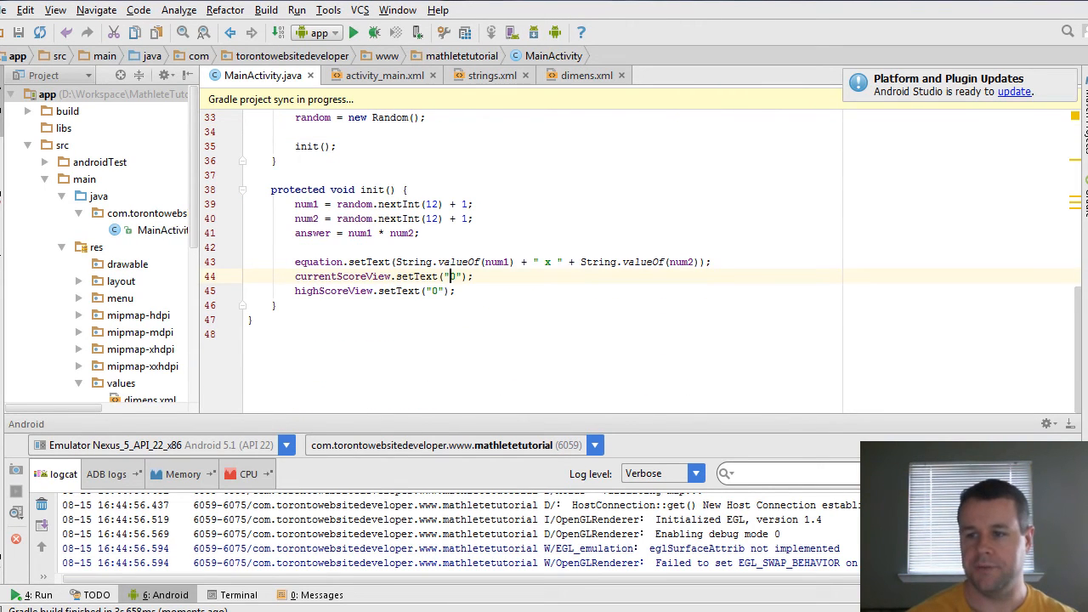
- Prefix the score setText strings with "Current Score:" and "High Score:" in init()
text(Current Score:)
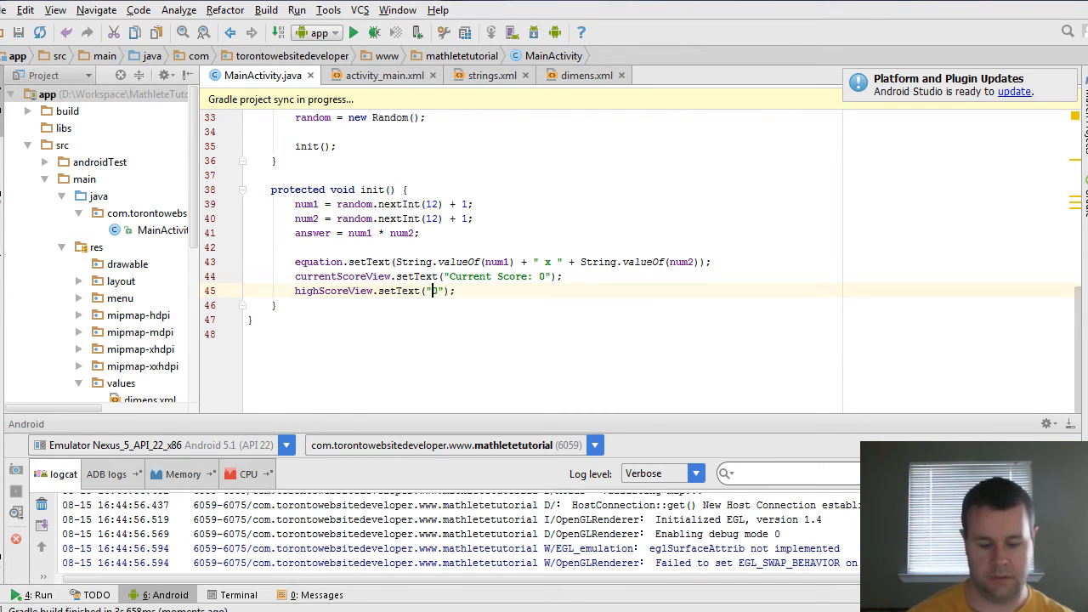
text(High Score:)
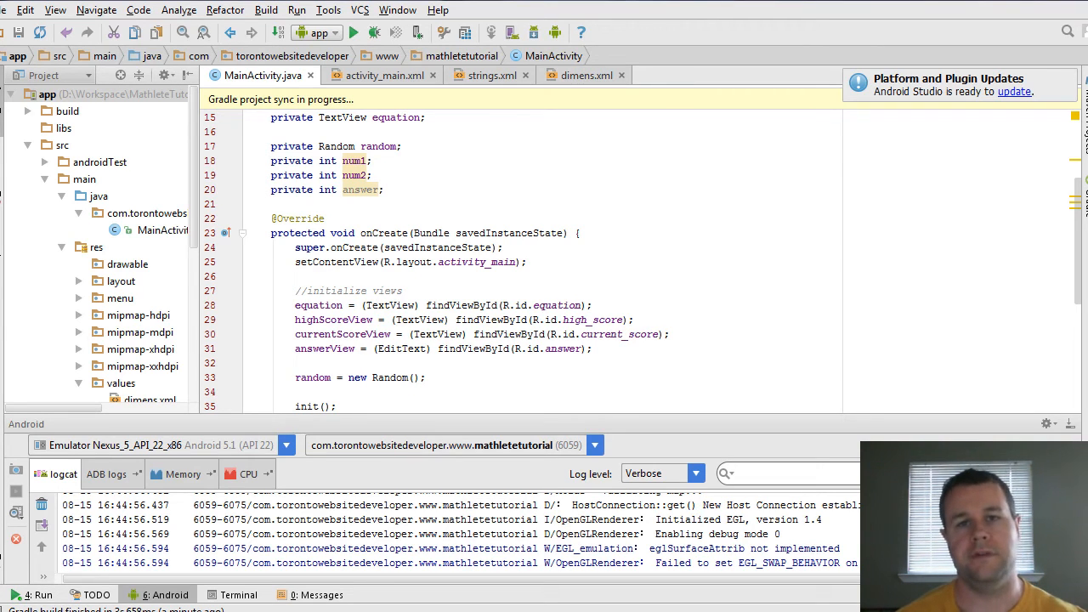
scroll(down, 3)
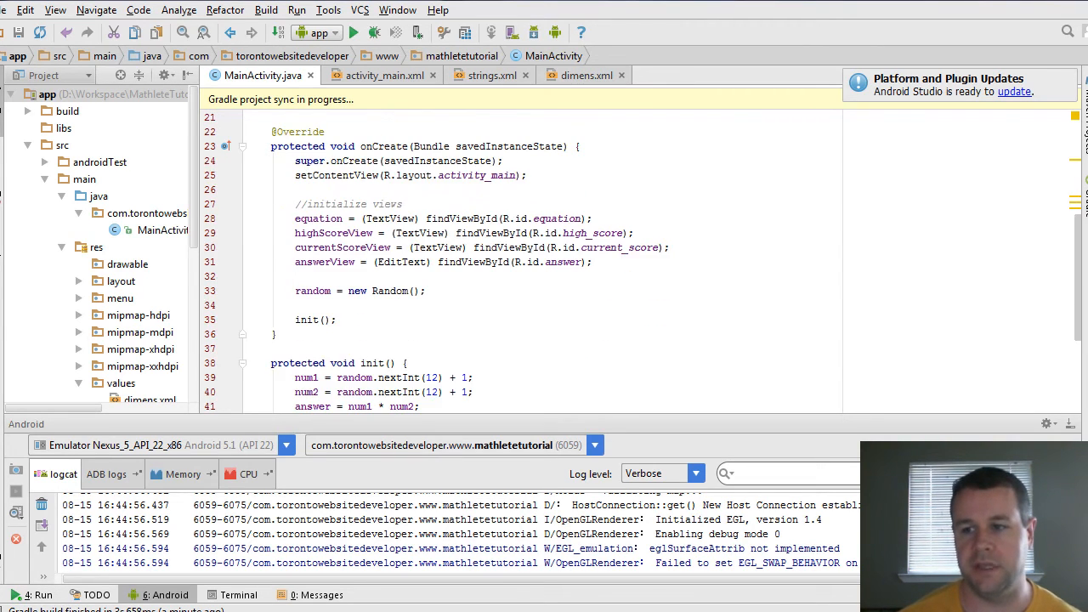
scroll(down, 3)
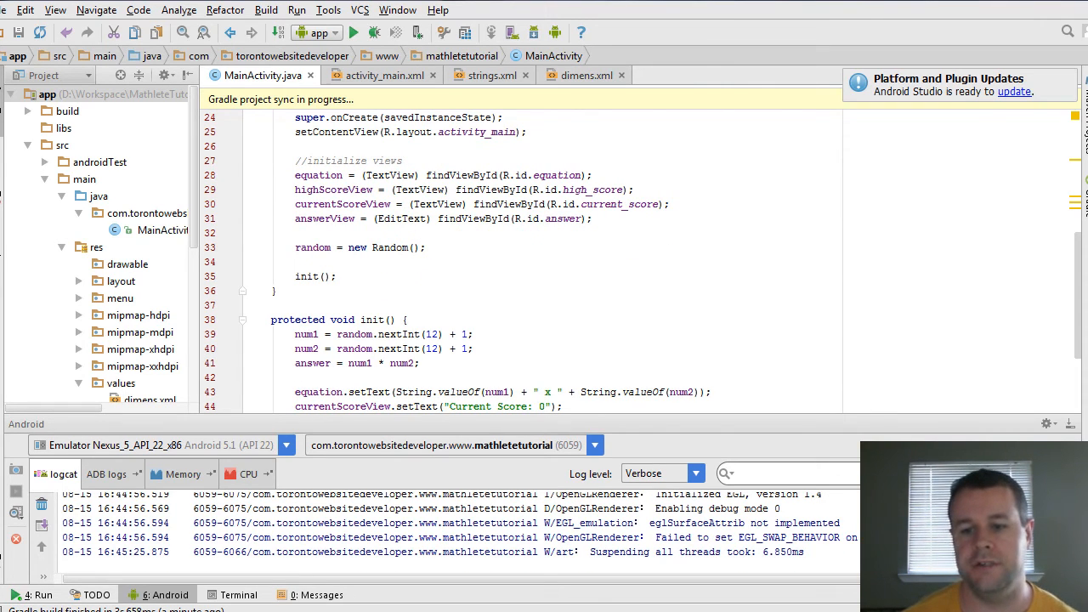
text(highScoreView.setText("High Score: 0");)
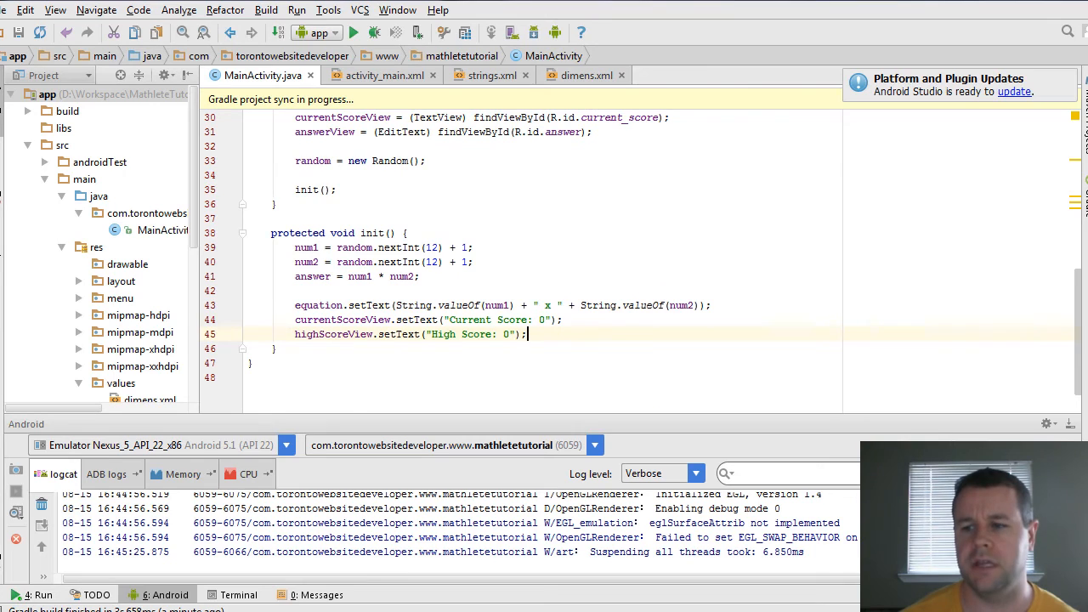